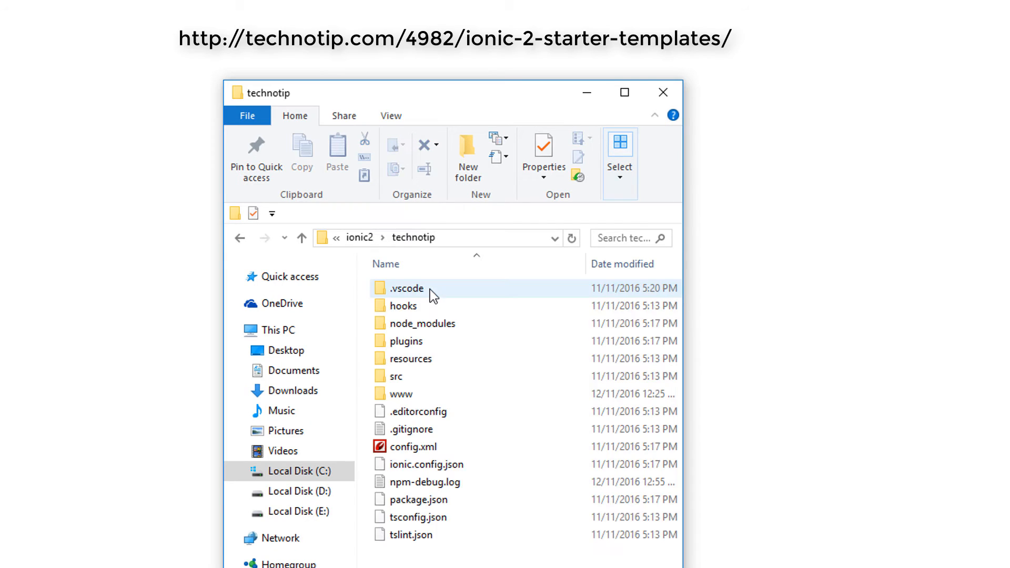
# - Open the technotip Ionic project folder in Visual Studio Code using Open with Code
pyautogui.click(301, 238)
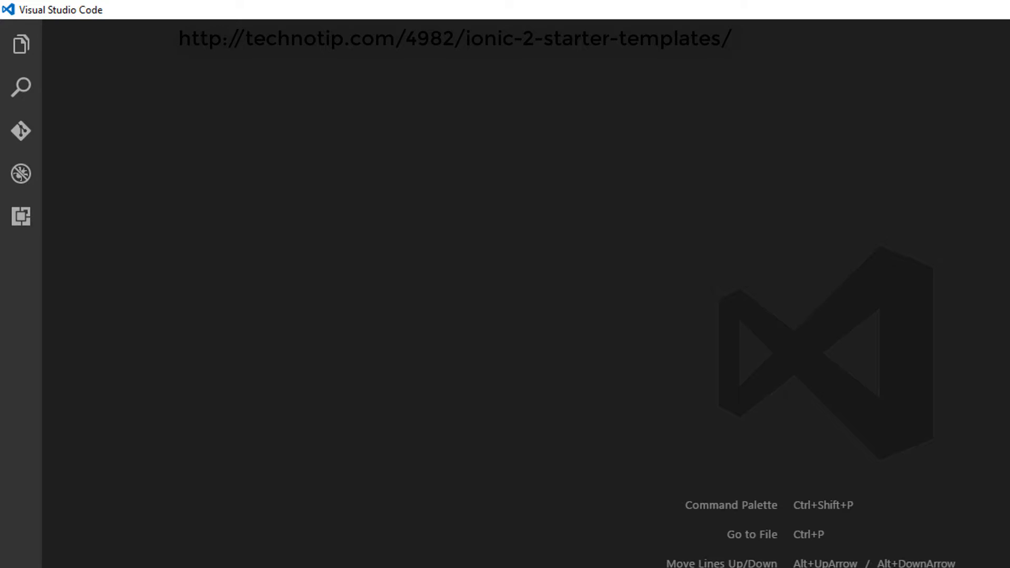
pyautogui.click(21, 43)
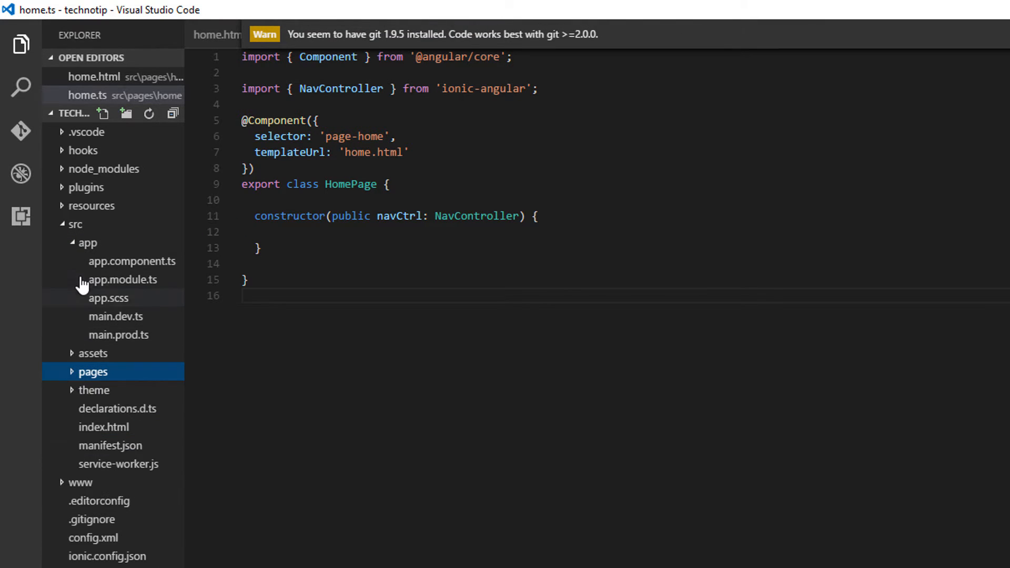
# - Open app.component.ts and run ionic serve from the C:\ionic2\technotip folder
pyautogui.click(132, 261)
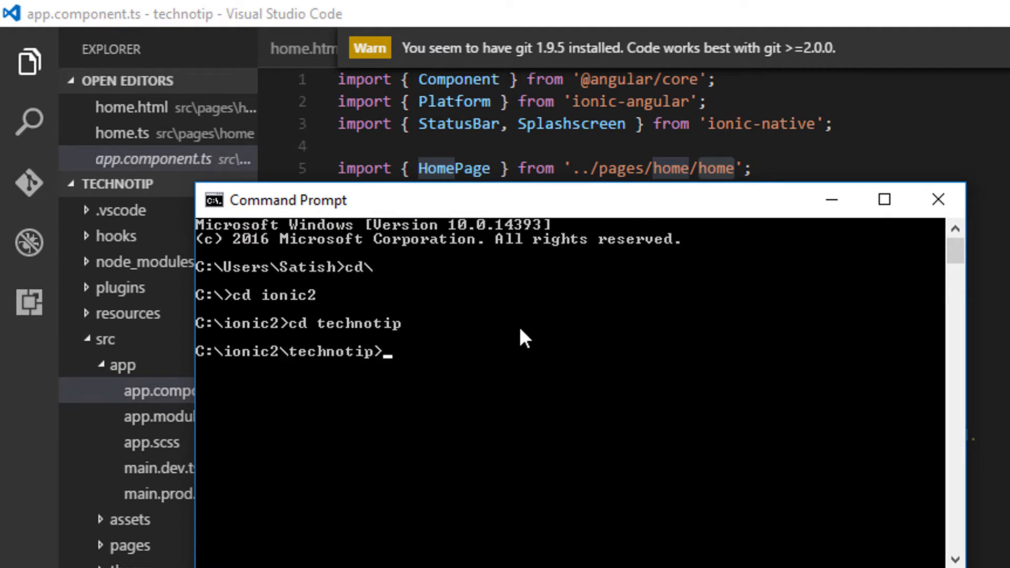
pyautogui.write('ionic serve')
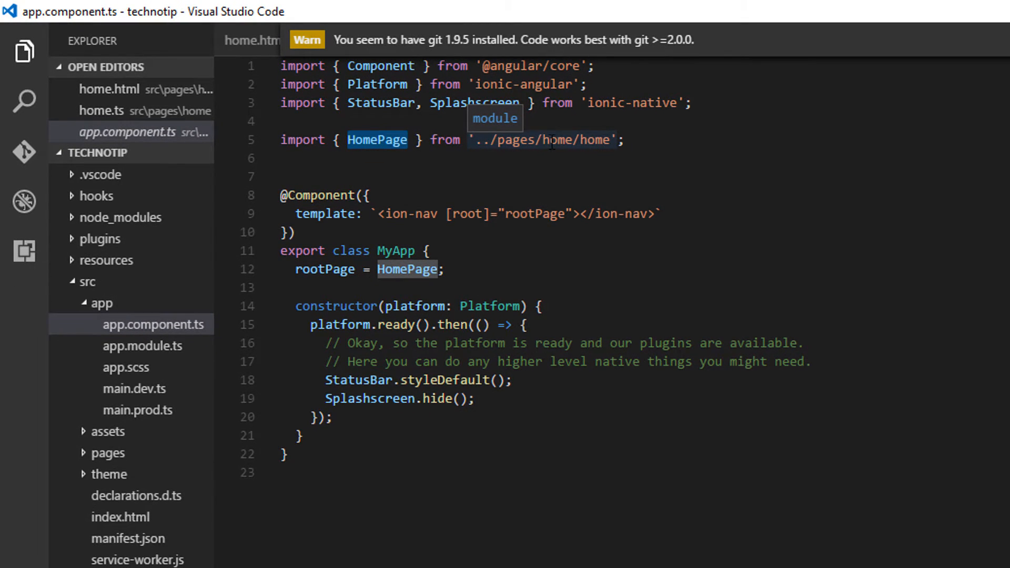
# - Trace the HomePage import through app.component.ts and app.module.ts, ending back in home.ts
pyautogui.click(108, 453)
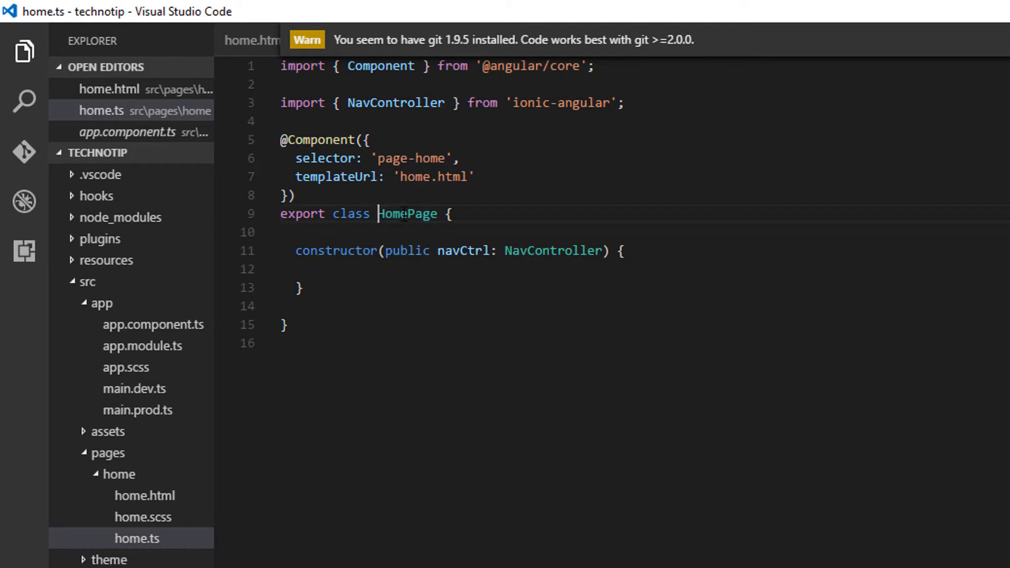
pyautogui.doubleClick(407, 213)
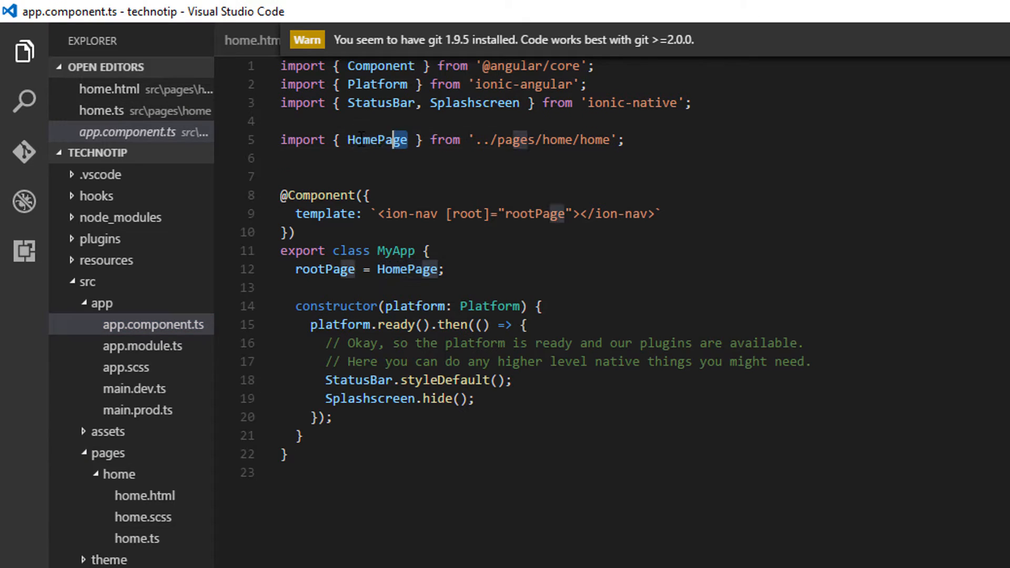
pyautogui.doubleClick(377, 140)
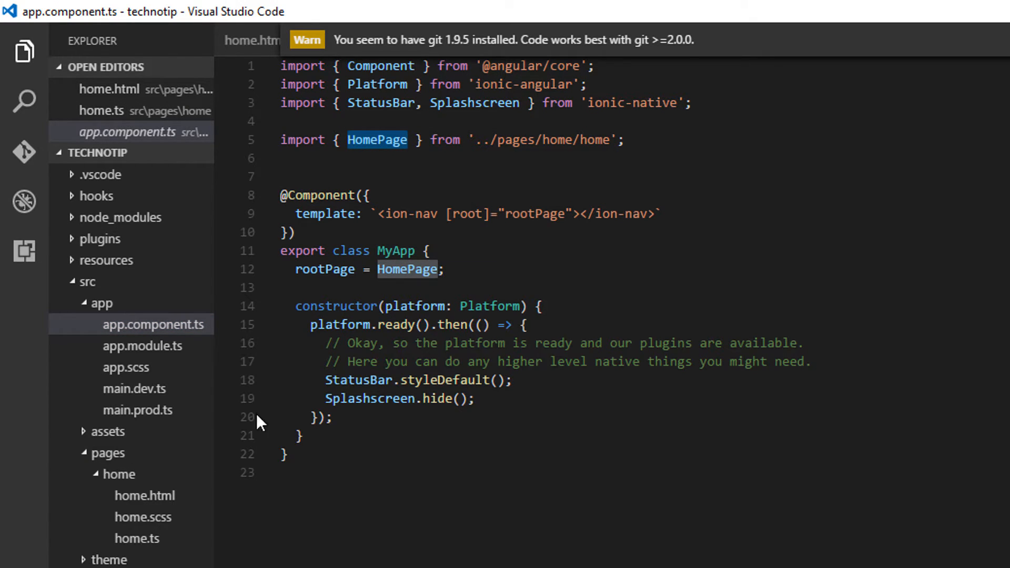
pyautogui.click(143, 347)
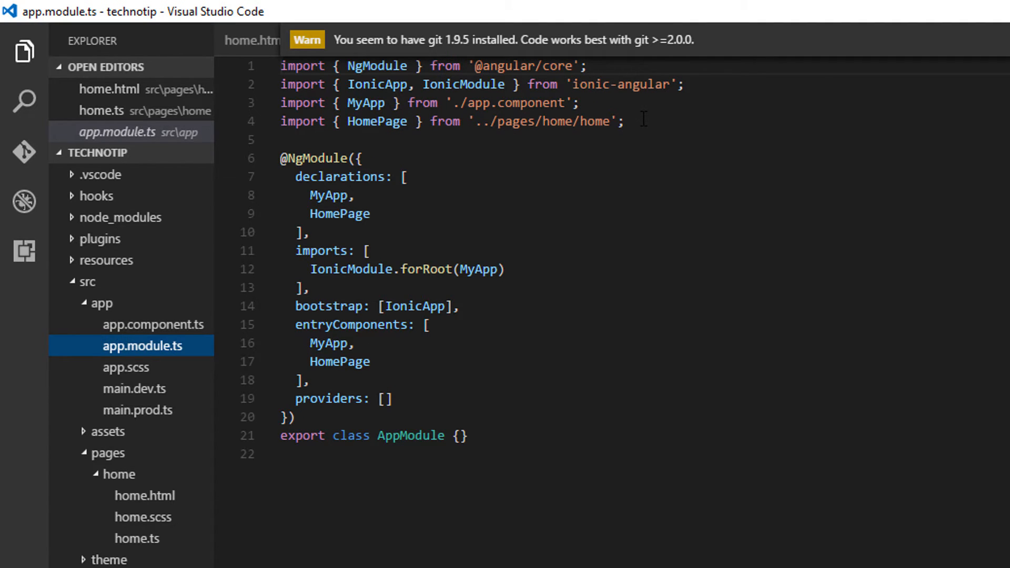
pyautogui.tripleClick(451, 121)
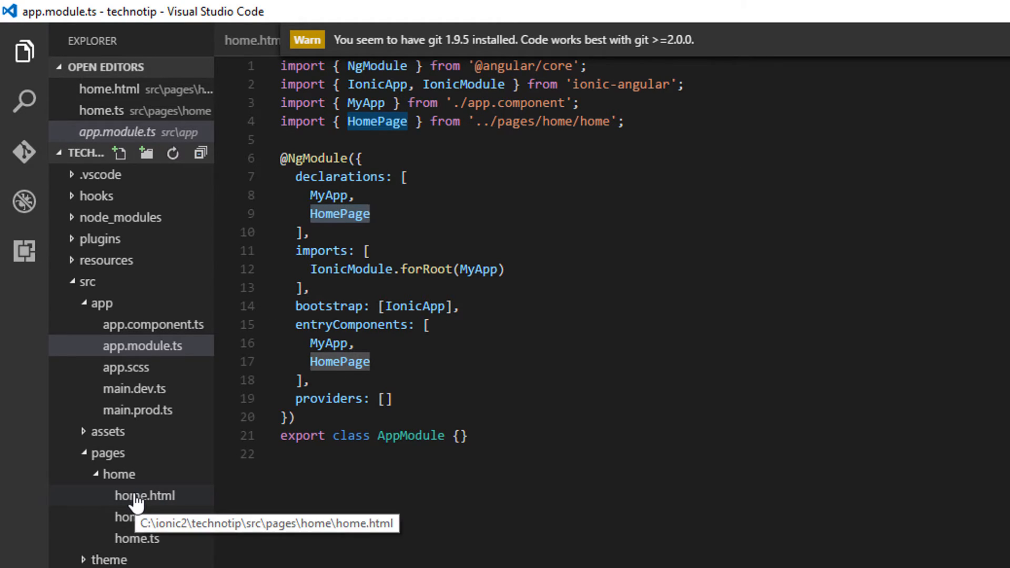
pyautogui.click(135, 539)
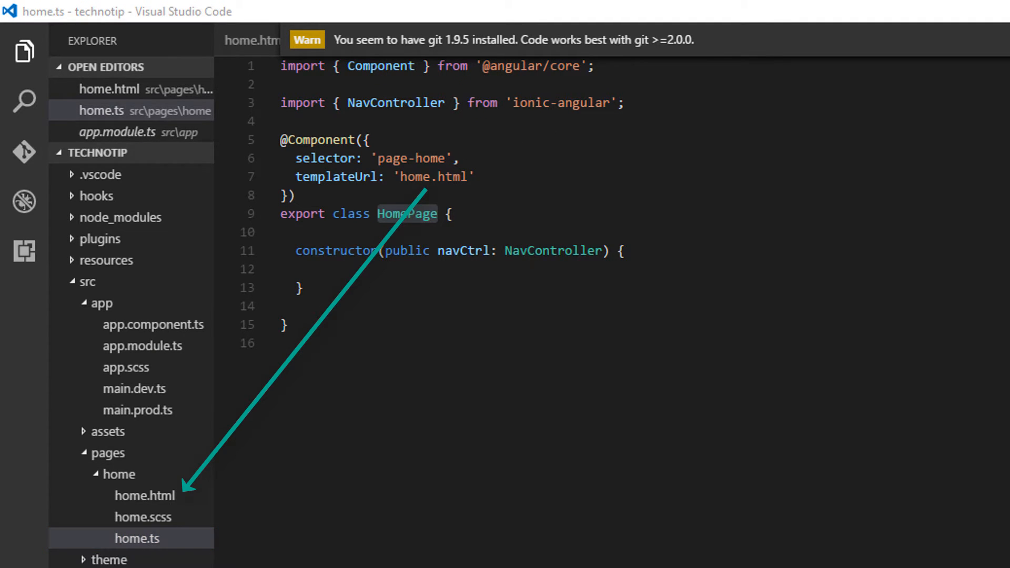
# - In home.html, change title 'Ionic Blank' to 'Welcome' and paragraph to 'The world is yours!'
pyautogui.click(145, 496)
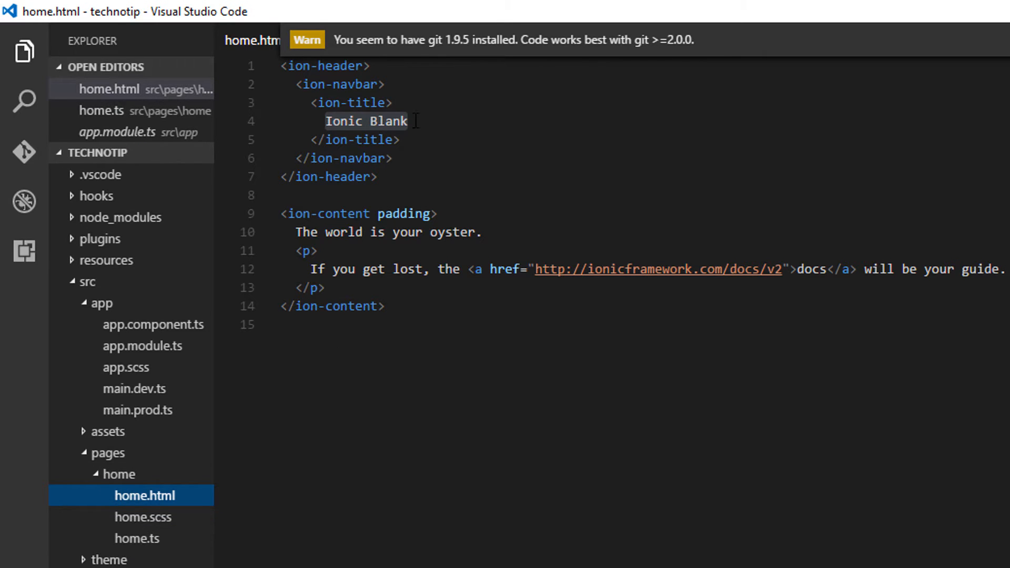
pyautogui.doubleClick(367, 121)
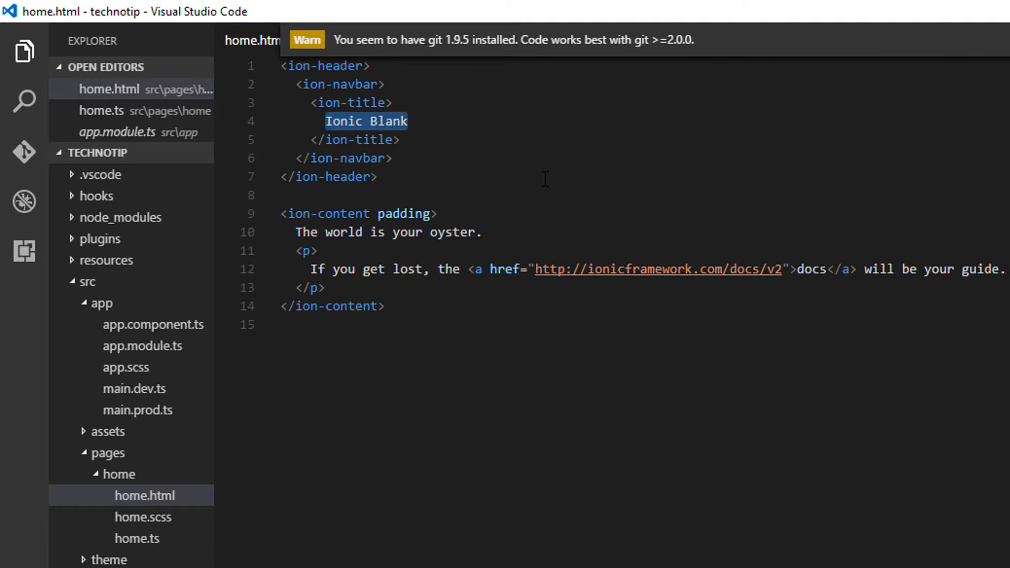
pyautogui.write('Welcome')
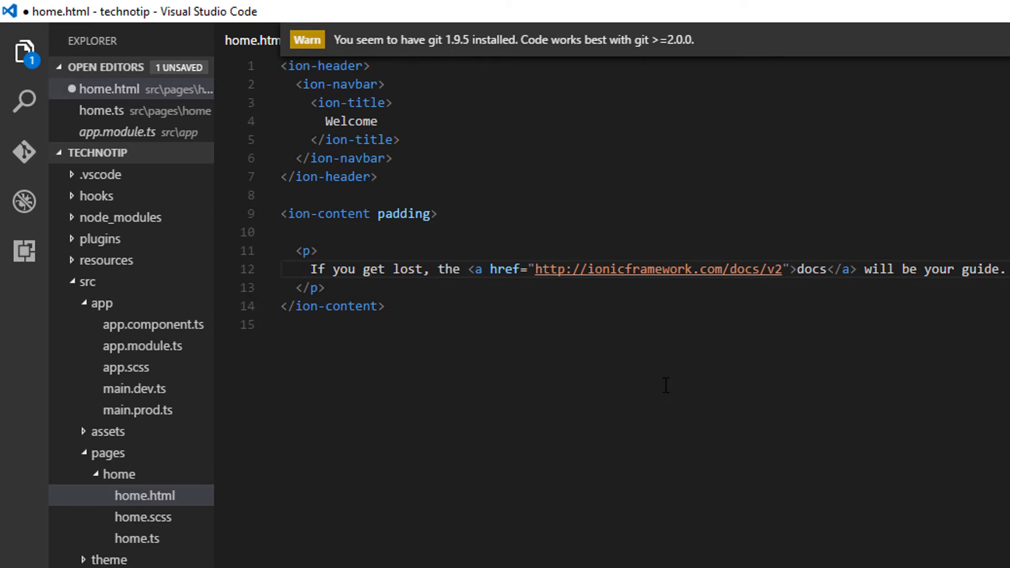
pyautogui.write('Th')
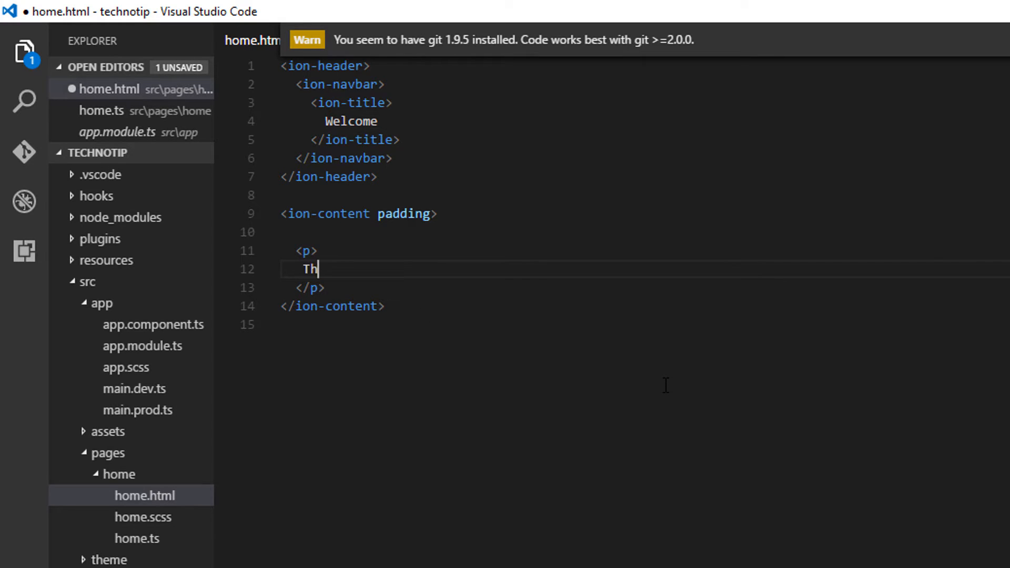
pyautogui.write('e world is y')
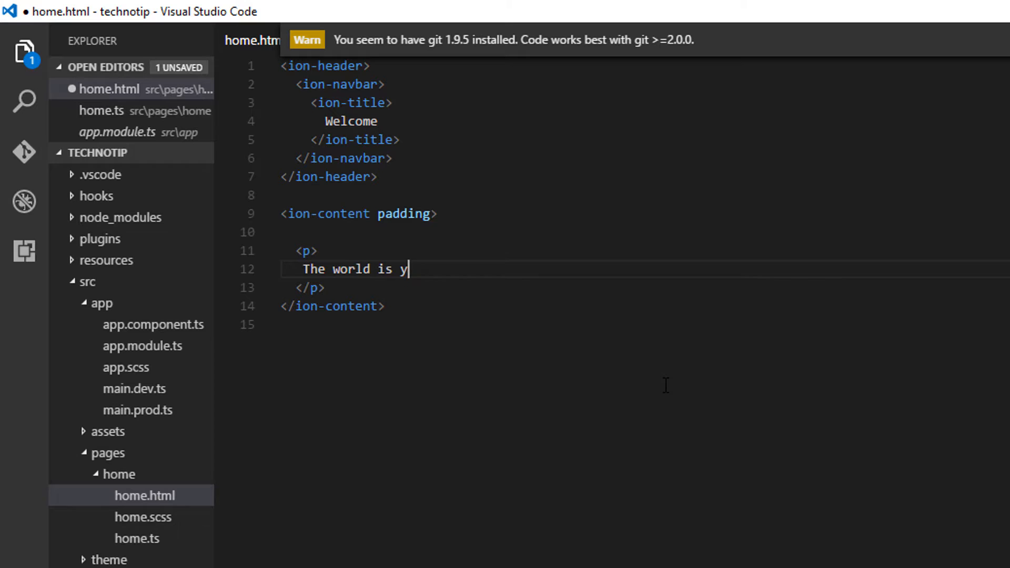
pyautogui.write('ours!')
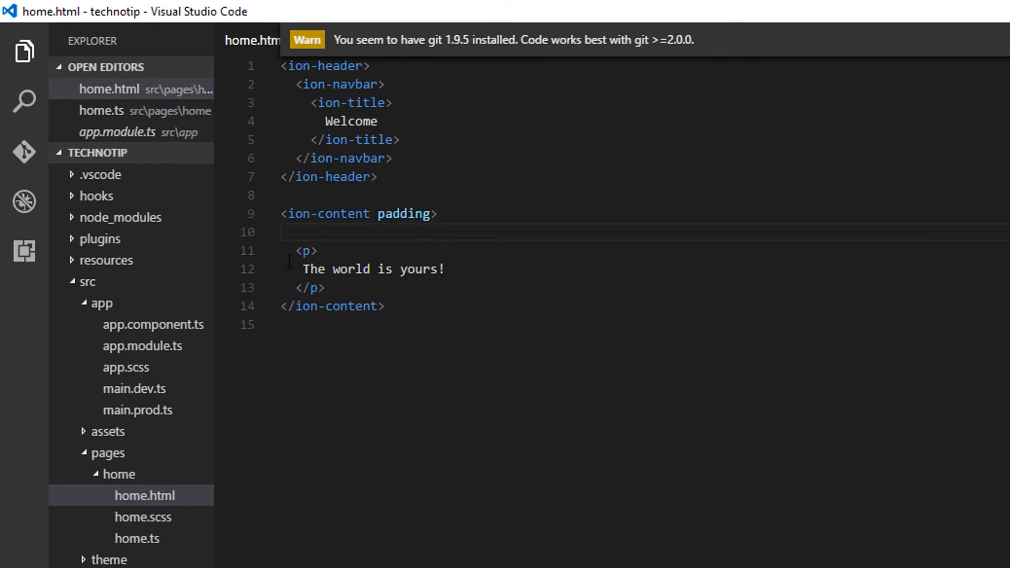
pyautogui.click(101, 110)
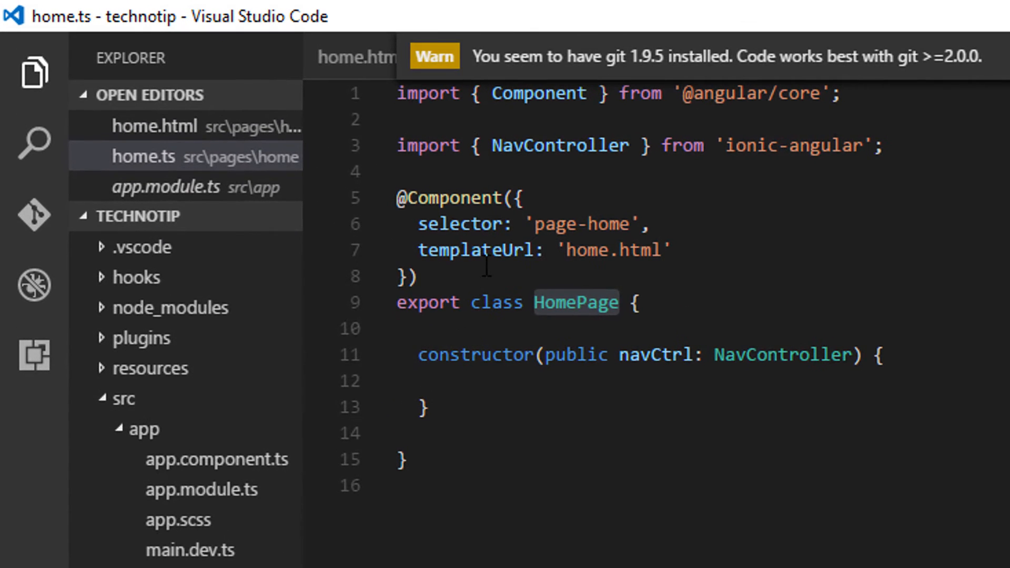
pyautogui.doubleClick(538, 93)
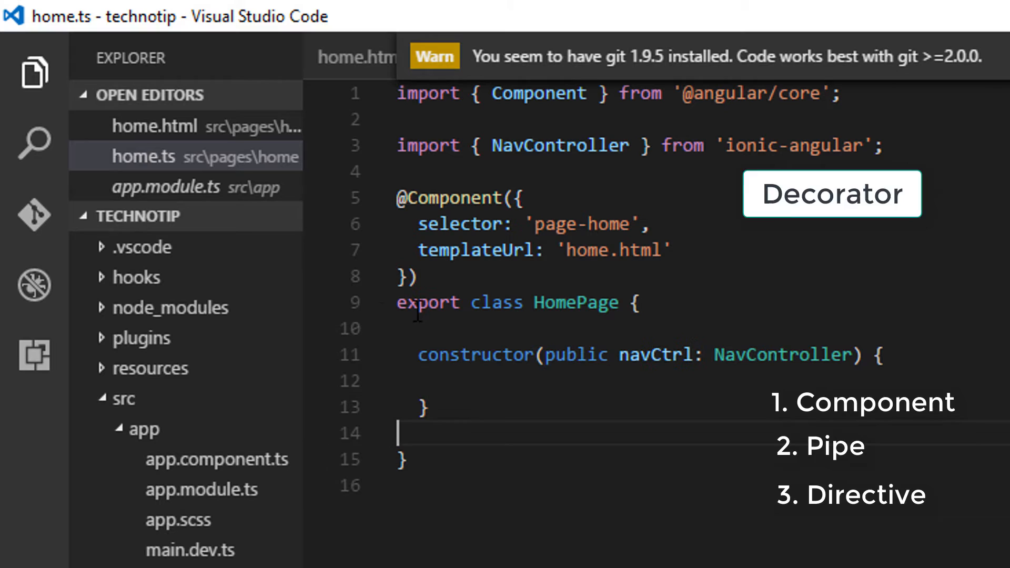
pyautogui.doubleClick(428, 304)
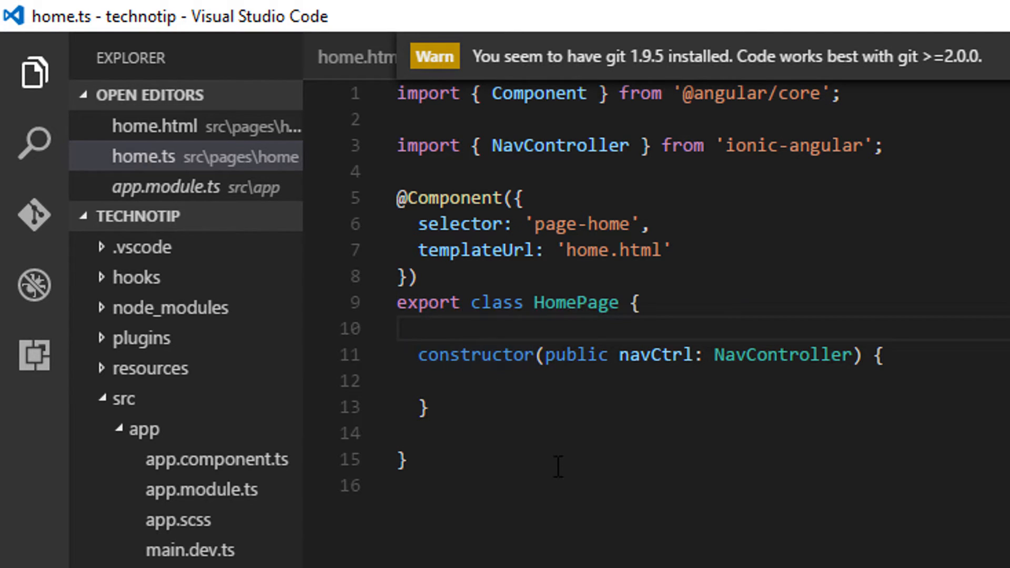
pyautogui.moveTo(520, 480)
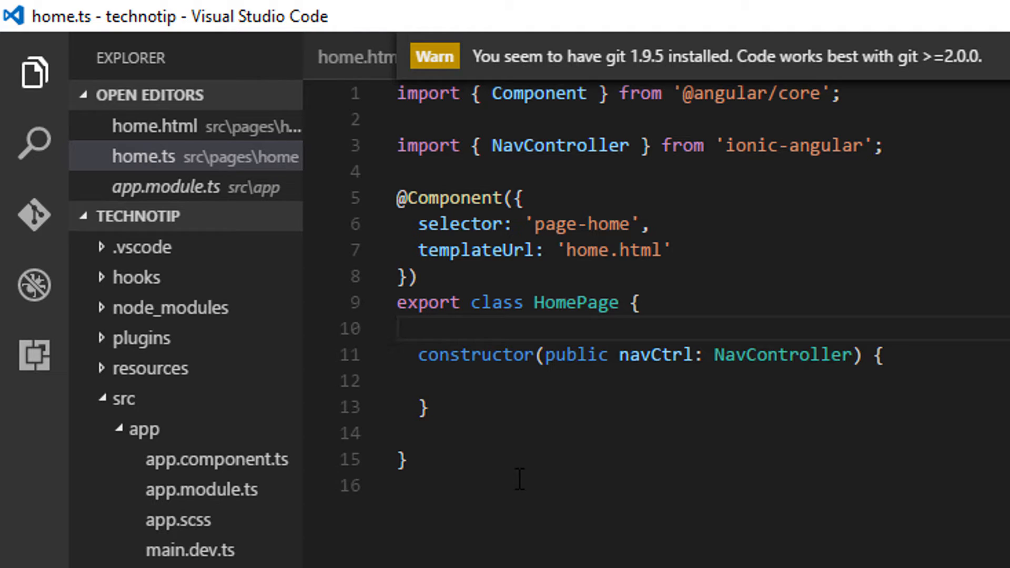
pyautogui.moveTo(532, 400)
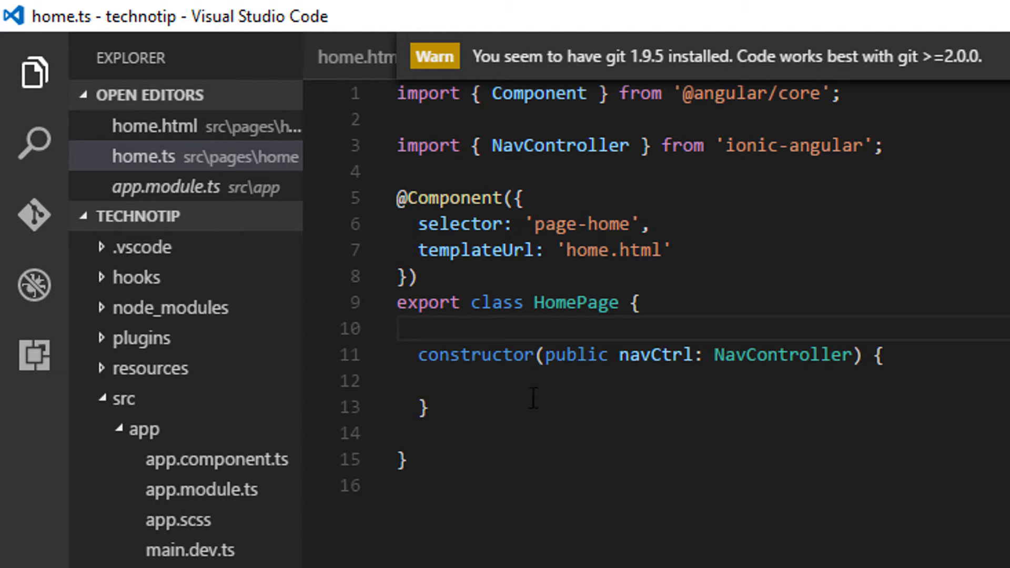
pyautogui.moveTo(547, 355); pyautogui.dragTo(851, 356)
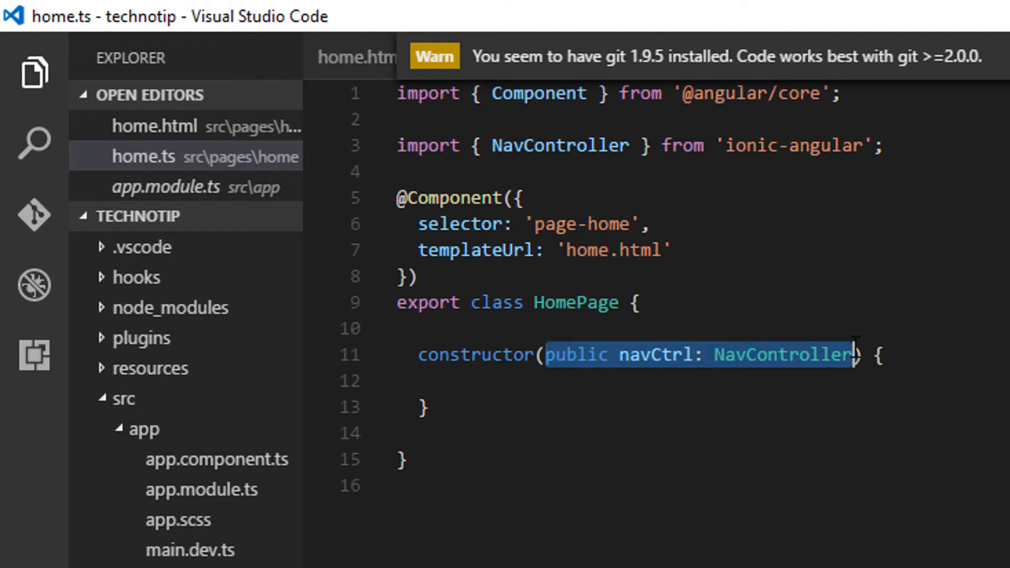
pyautogui.click(886, 145)
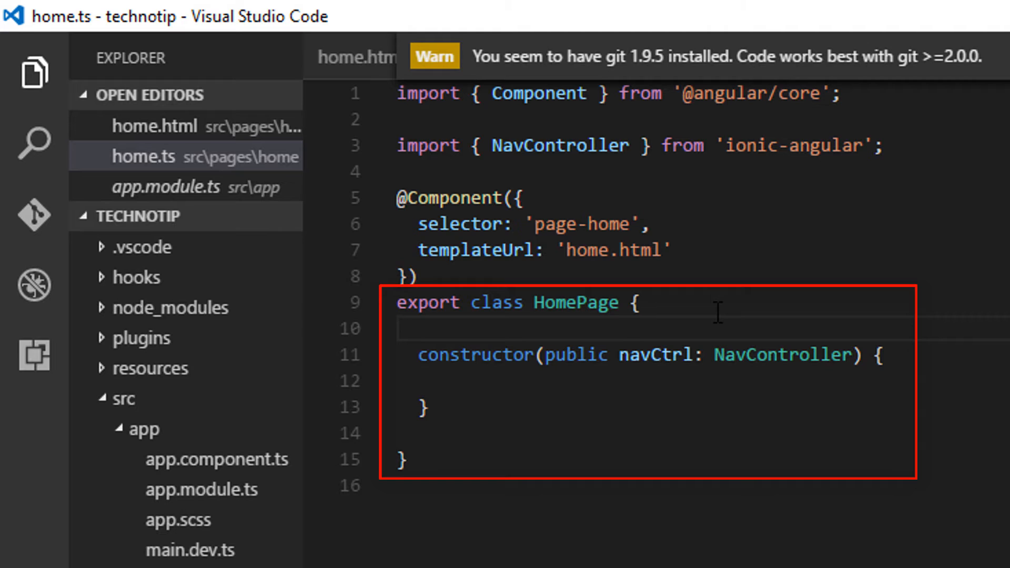
pyautogui.doubleClick(428, 302)
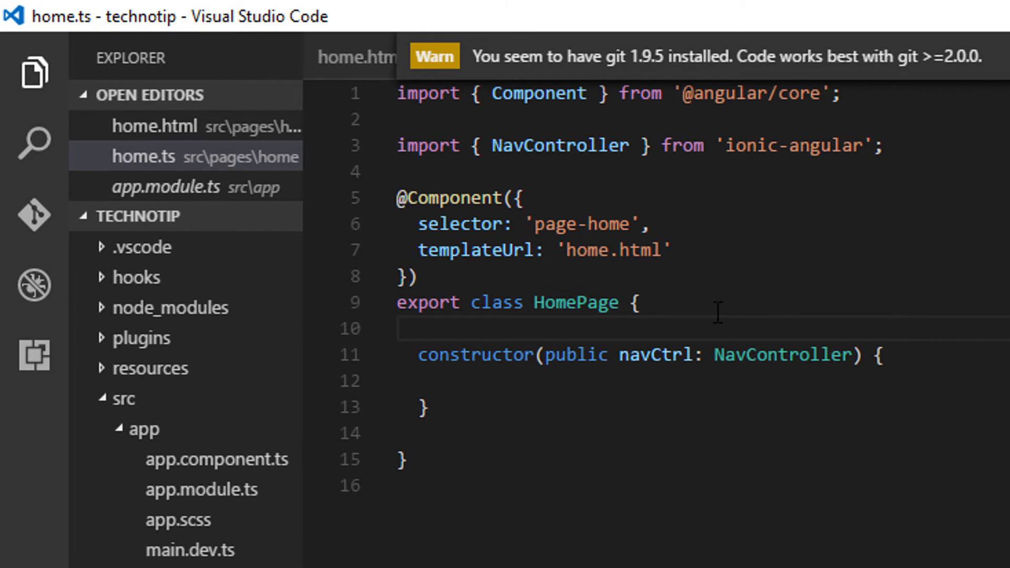
# - Try typing temp as any, then number with value 1, then assign 'Satish'
pyautogui.write('temp:')
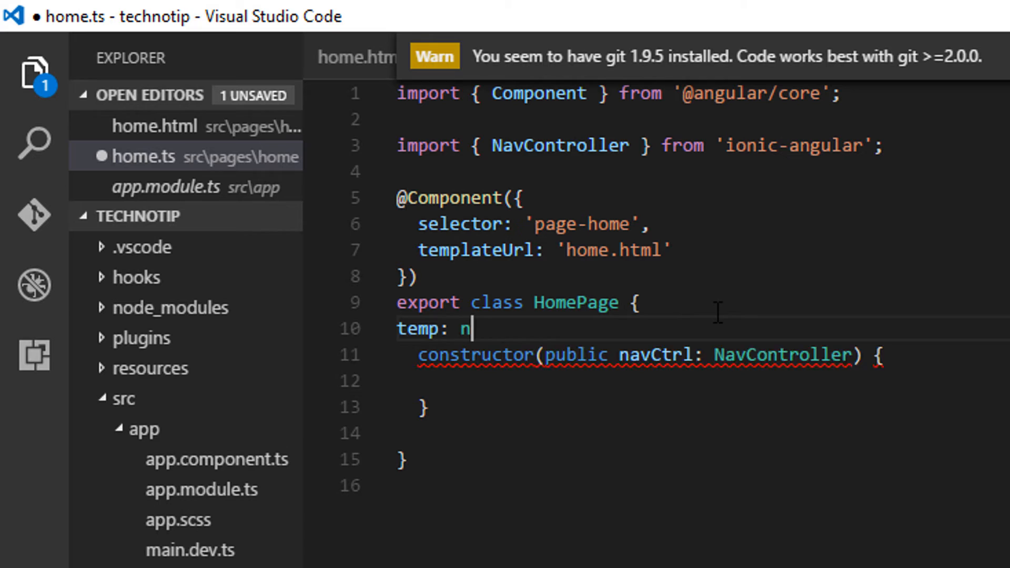
pyautogui.write('ny;')
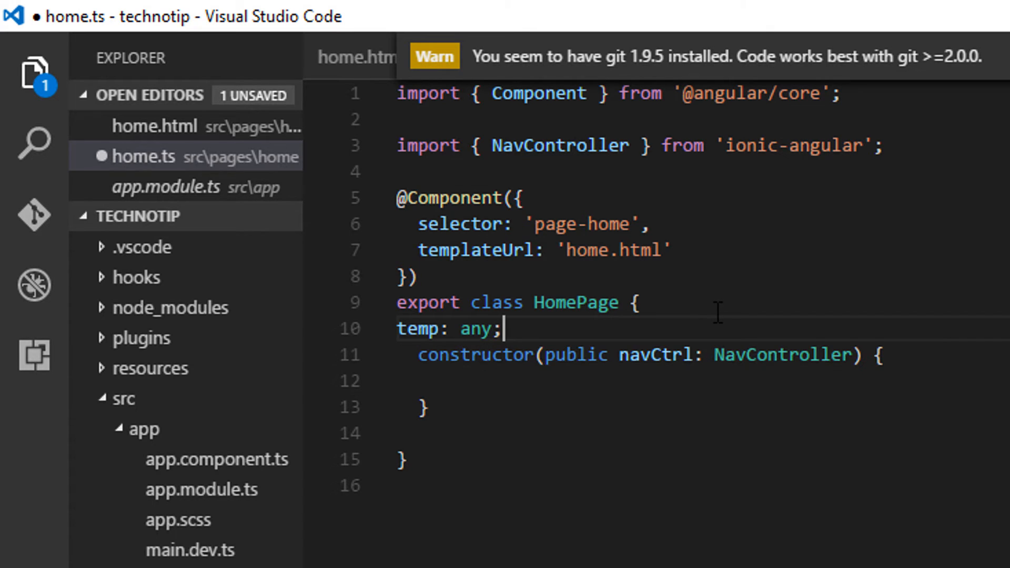
pyautogui.press('Backspace')
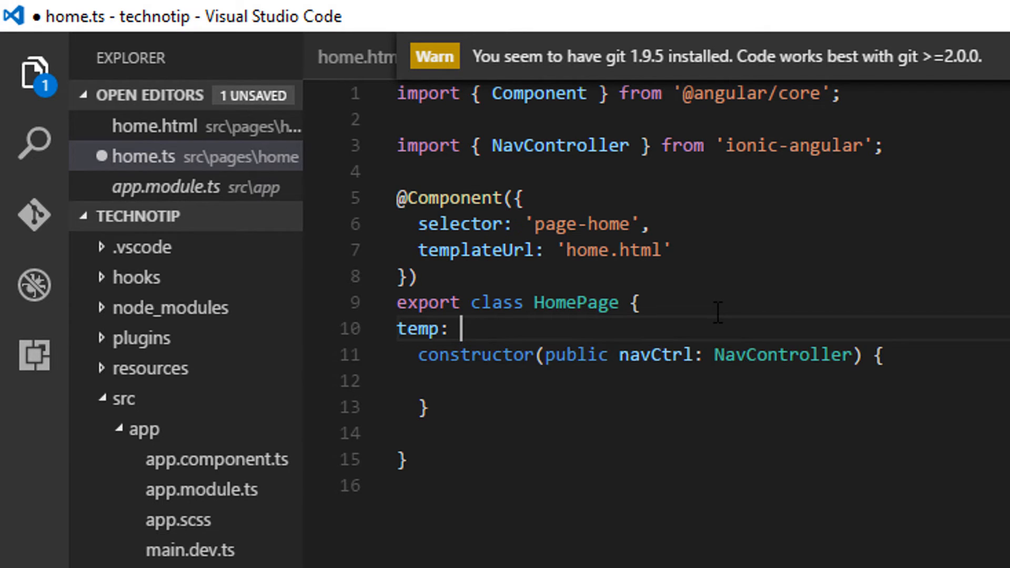
pyautogui.write('number =')
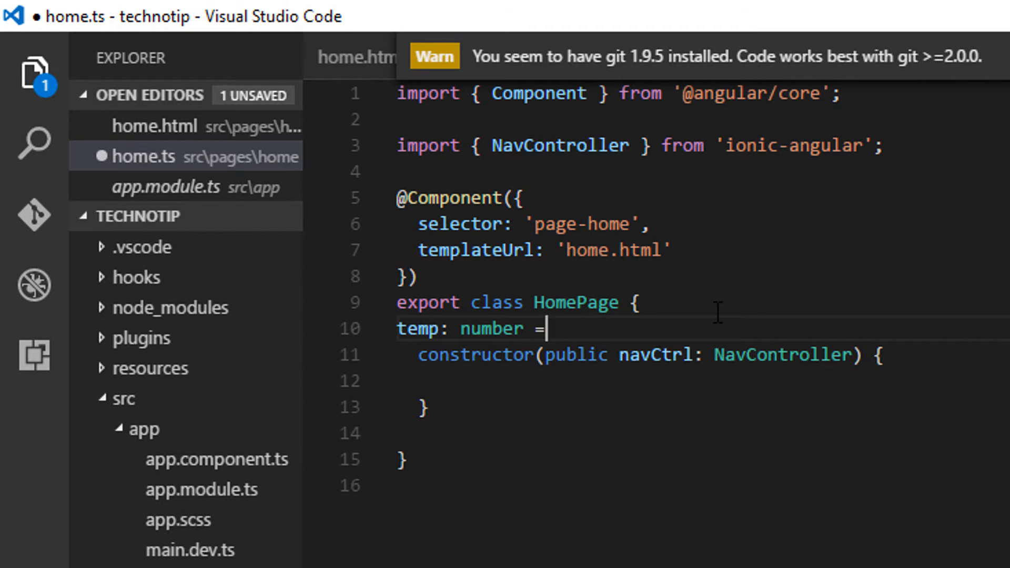
pyautogui.write('1;')
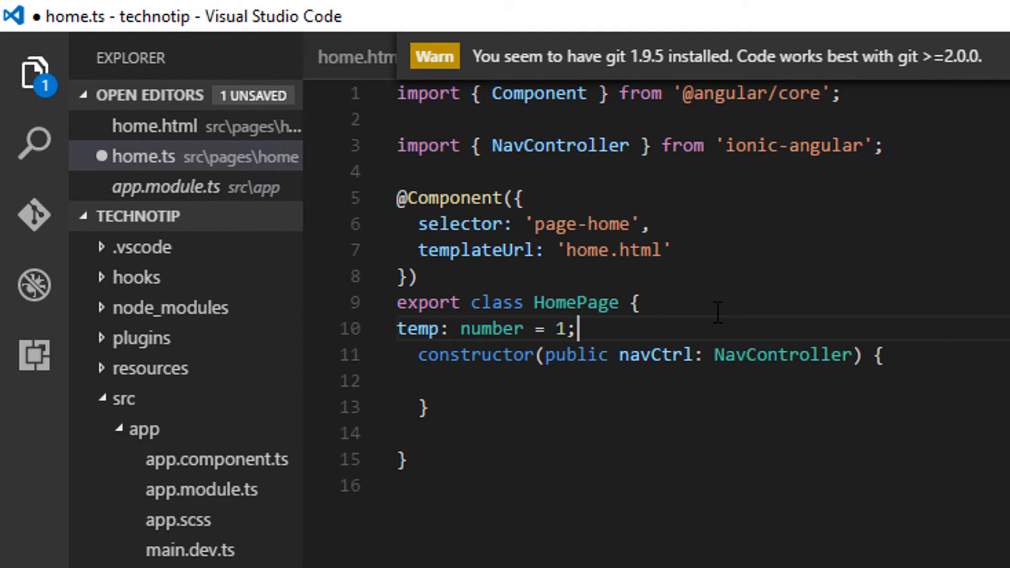
pyautogui.press('Backspace')
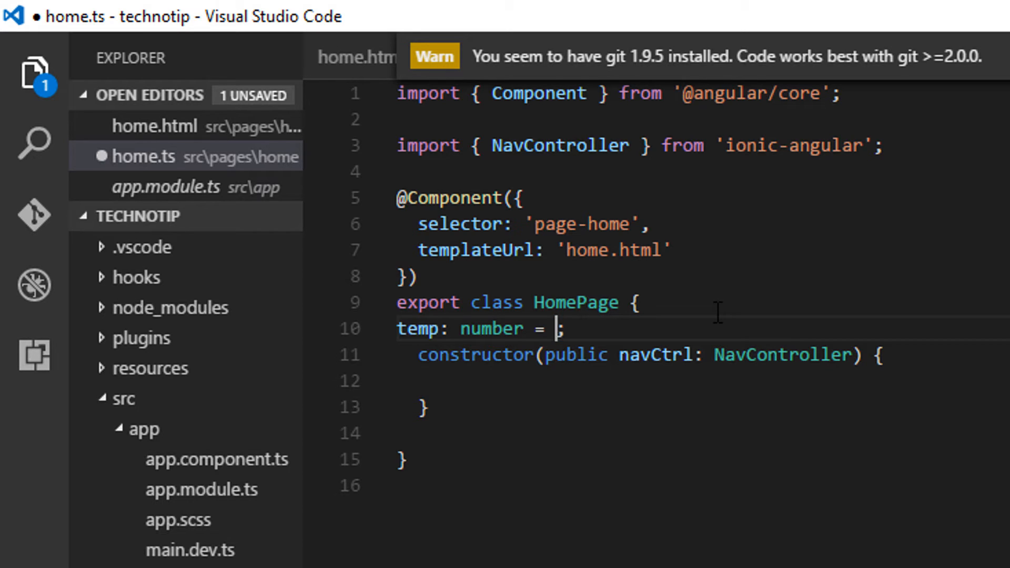
pyautogui.write("''")
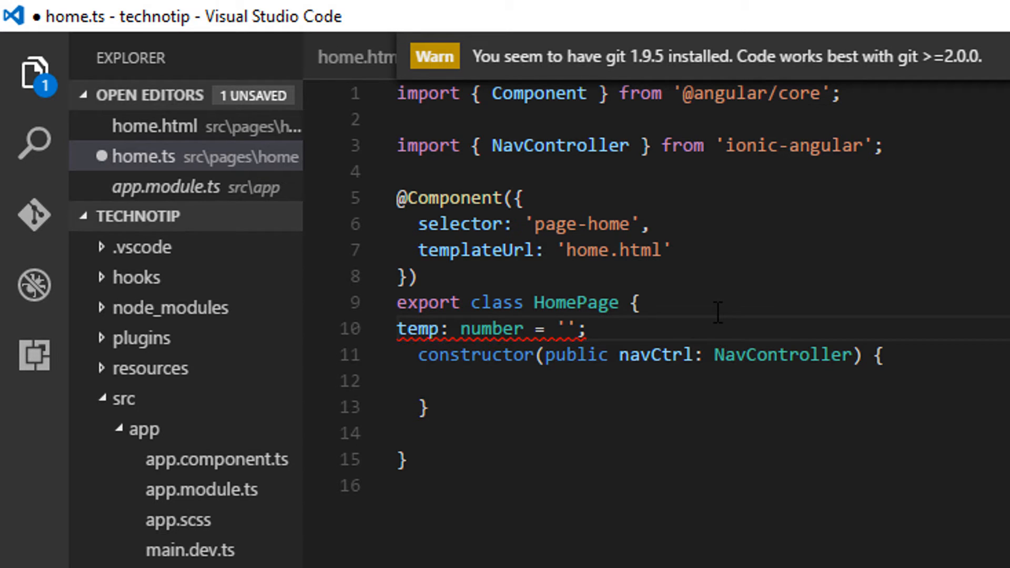
pyautogui.write('Satish')
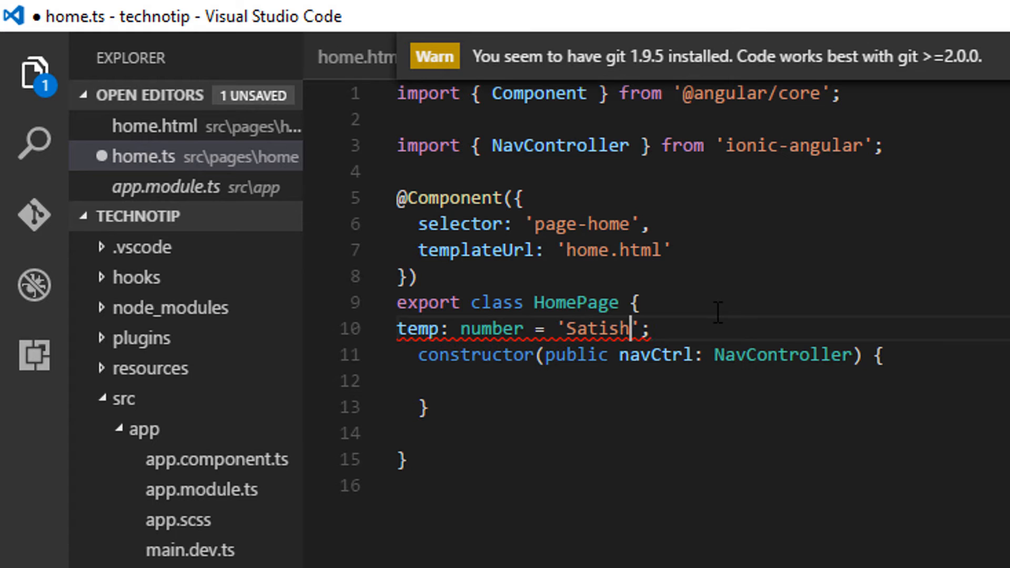
# - Retype temp as string, try any and Array<{}>, and settle on any
pyautogui.doubleClick(655, 355)
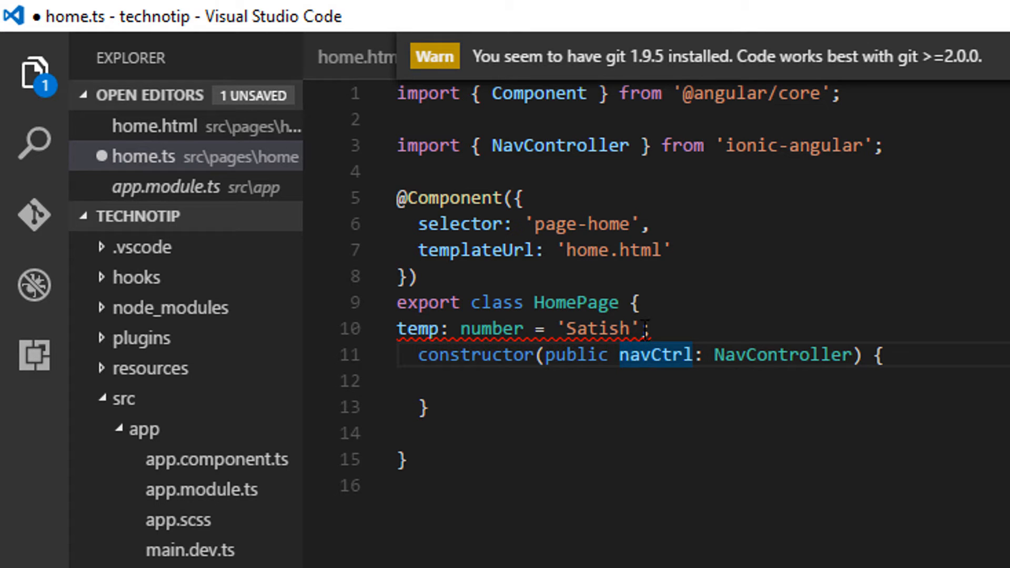
pyautogui.write('string')
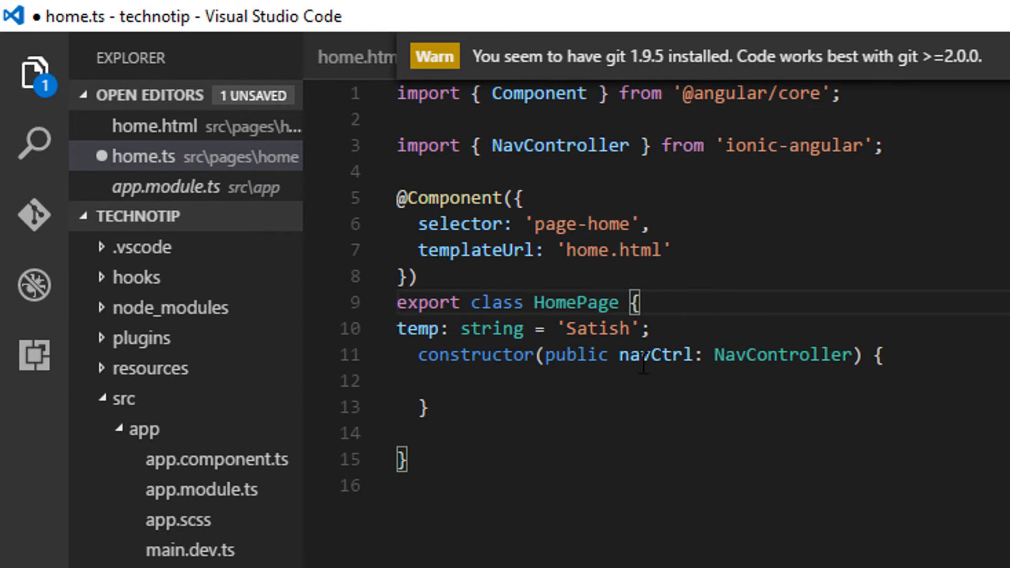
pyautogui.click(641, 328)
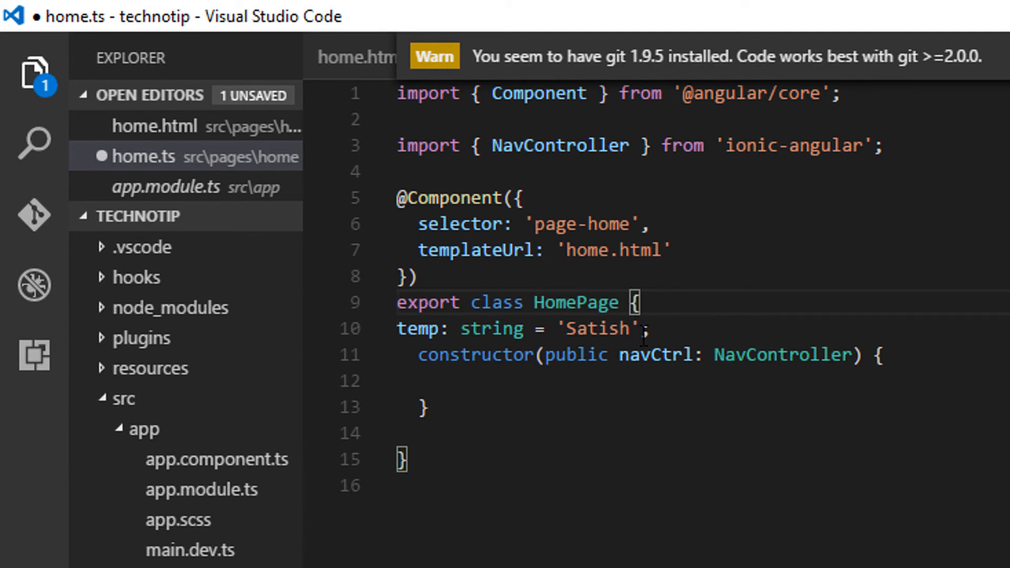
pyautogui.doubleClick(600, 329)
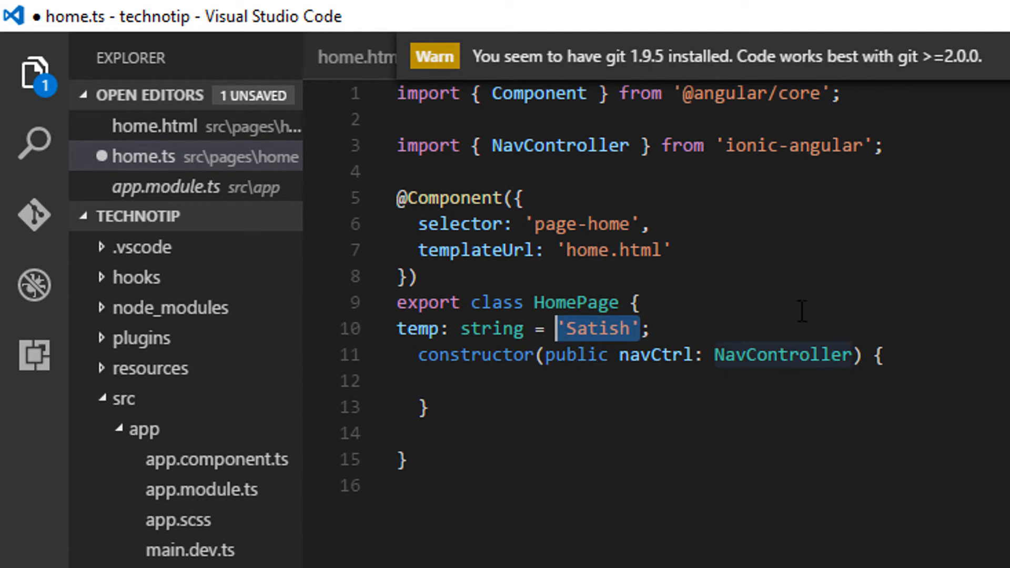
pyautogui.write('1')
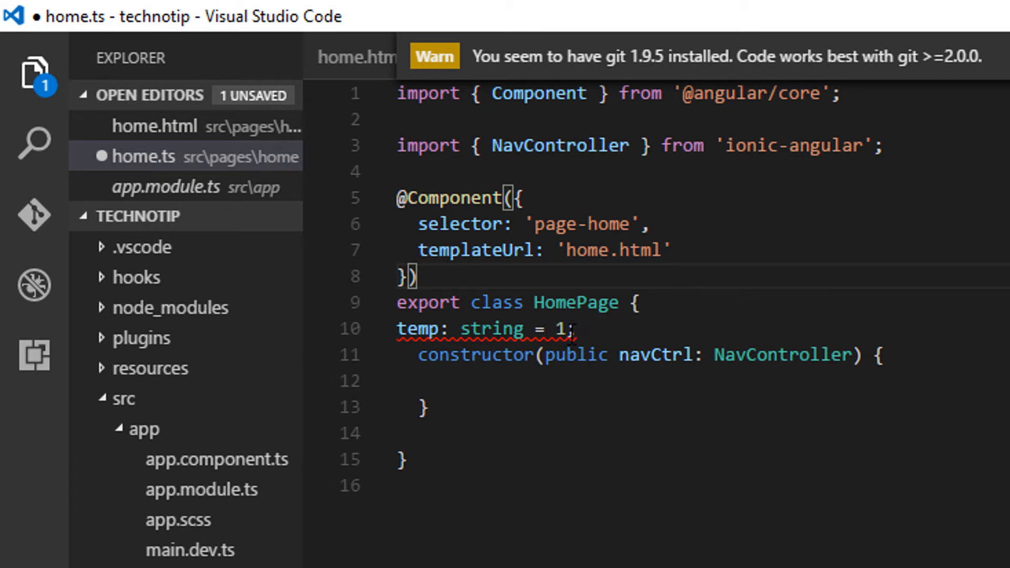
pyautogui.write('a')
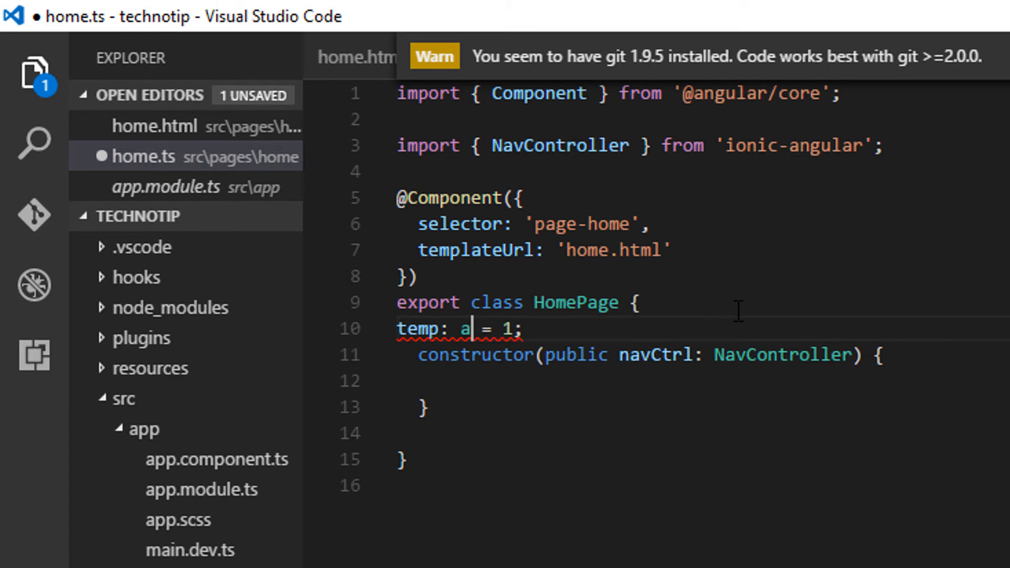
pyautogui.write('ny')
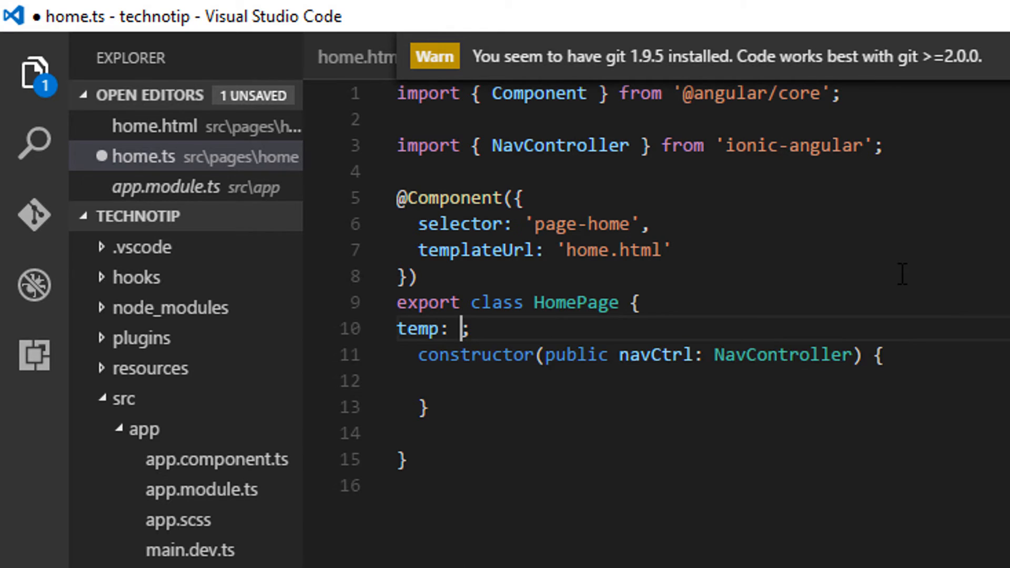
pyautogui.write('Array<>')
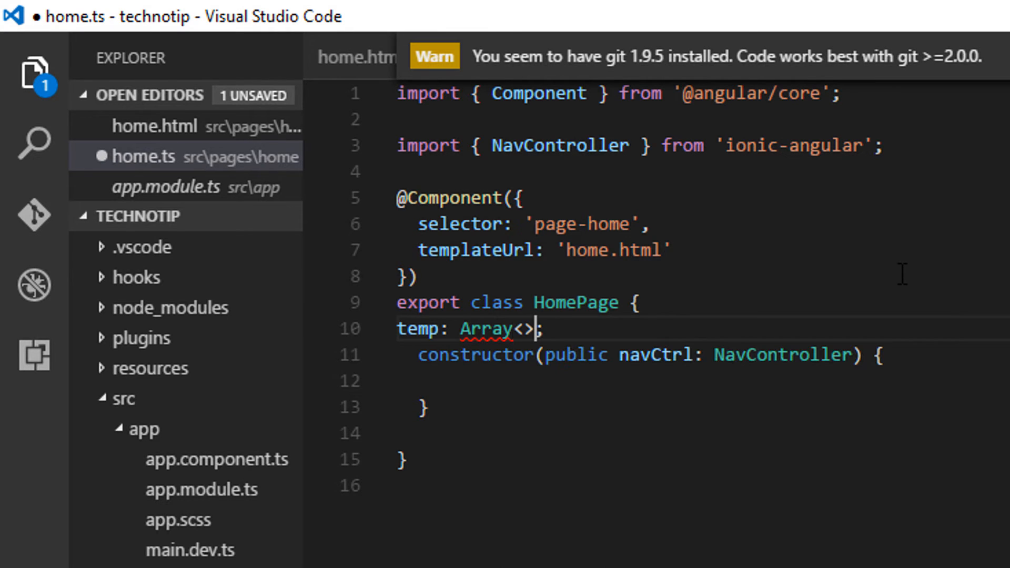
pyautogui.write('{}')
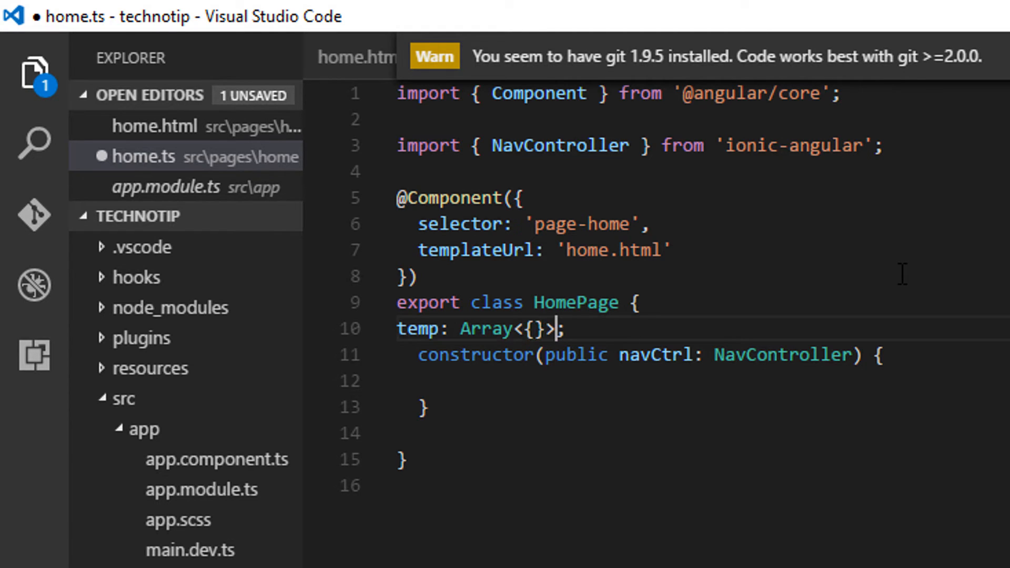
pyautogui.write('an')
pyautogui.click(698, 381)
pyautogui.write('t')
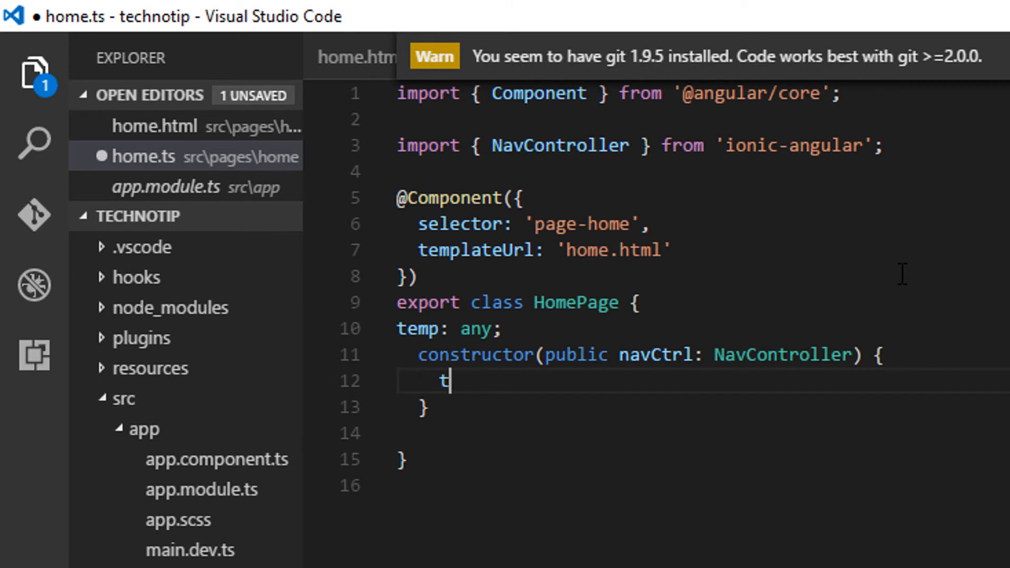
# - Assign this.temp = 'Technotip.com' inside the HomePage constructor and save home.ts
pyautogui.write('his.temp')
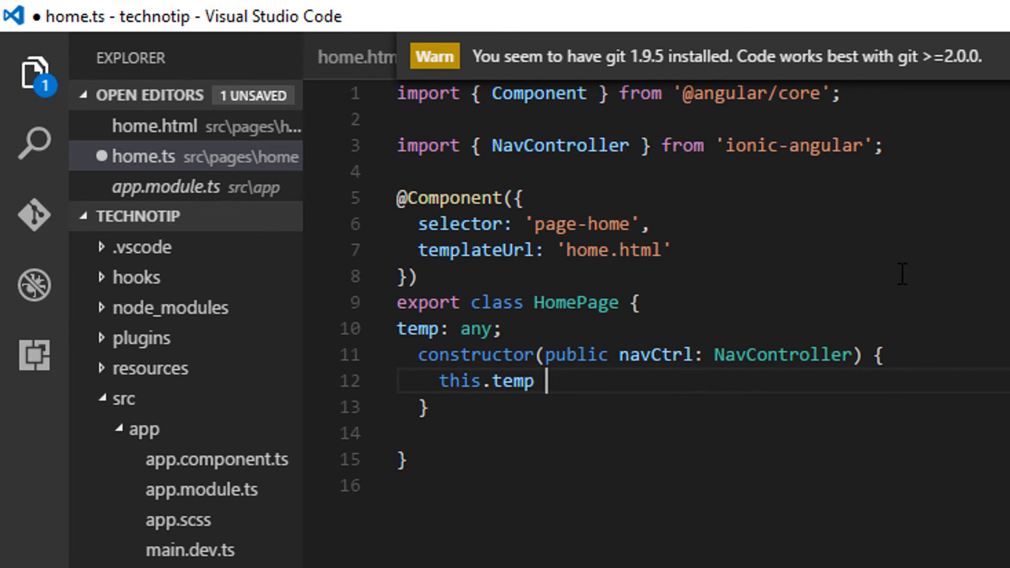
pyautogui.write("= '")
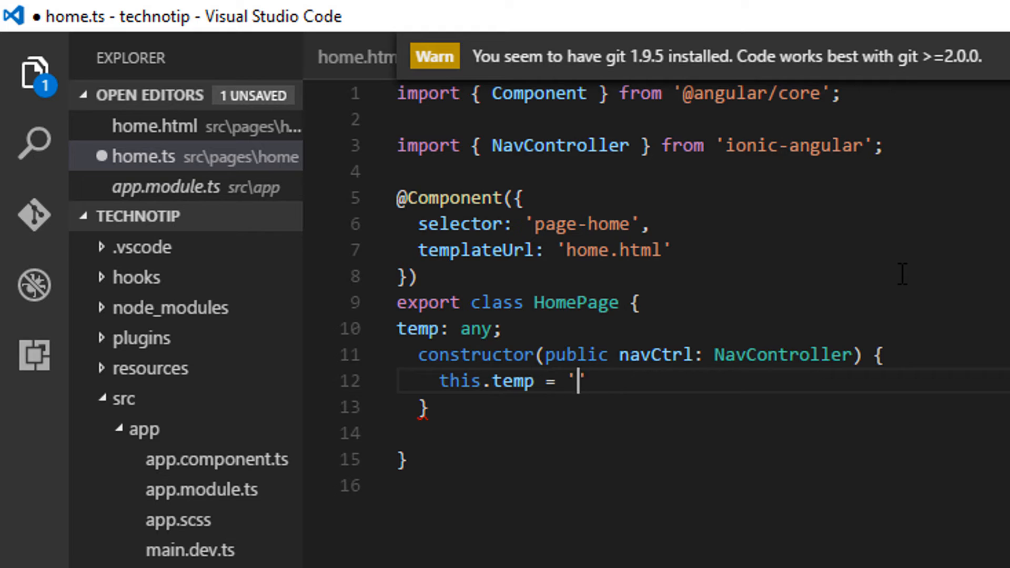
pyautogui.write('Tech')
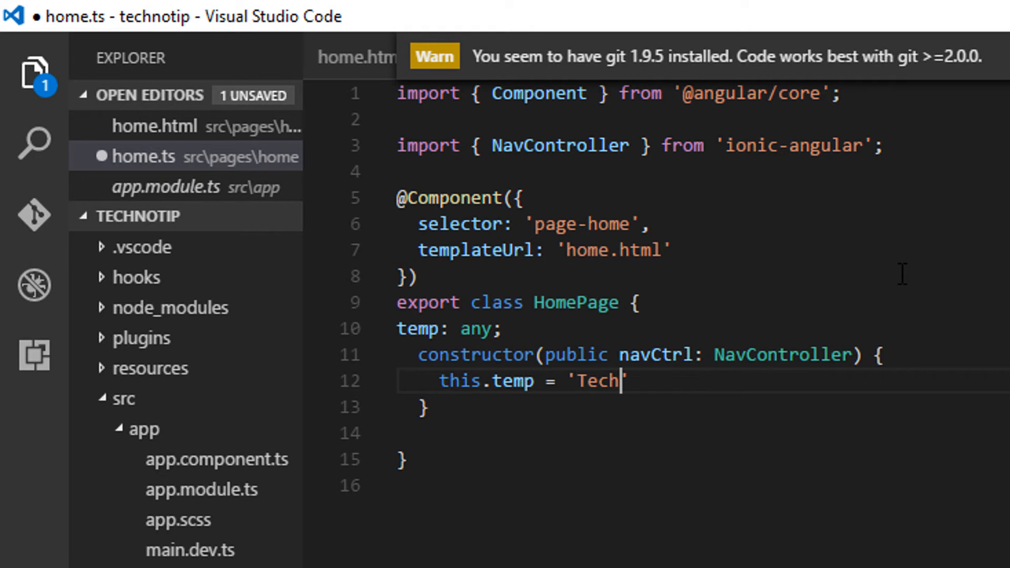
pyautogui.write('notip.com')
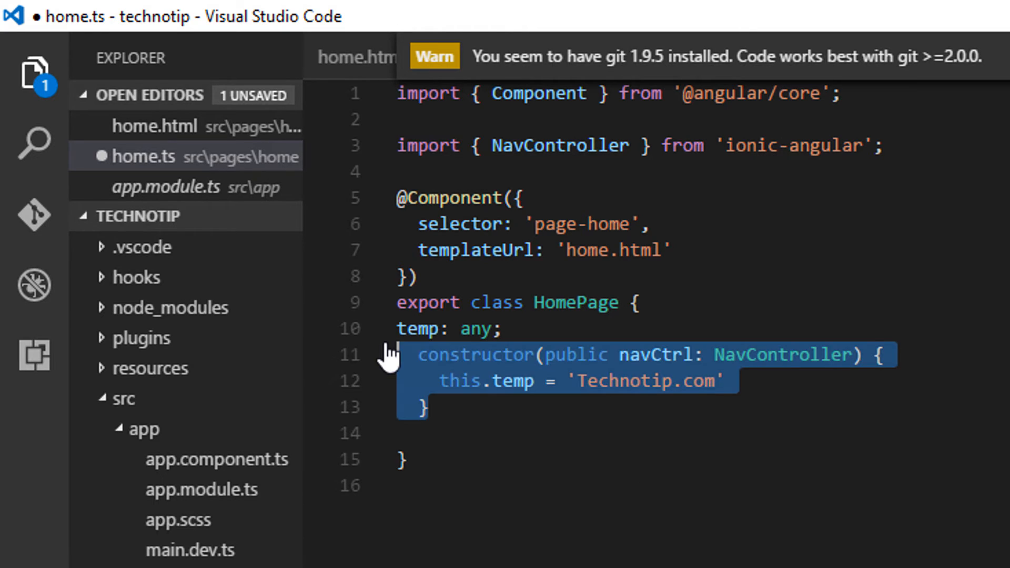
pyautogui.click(510, 407)
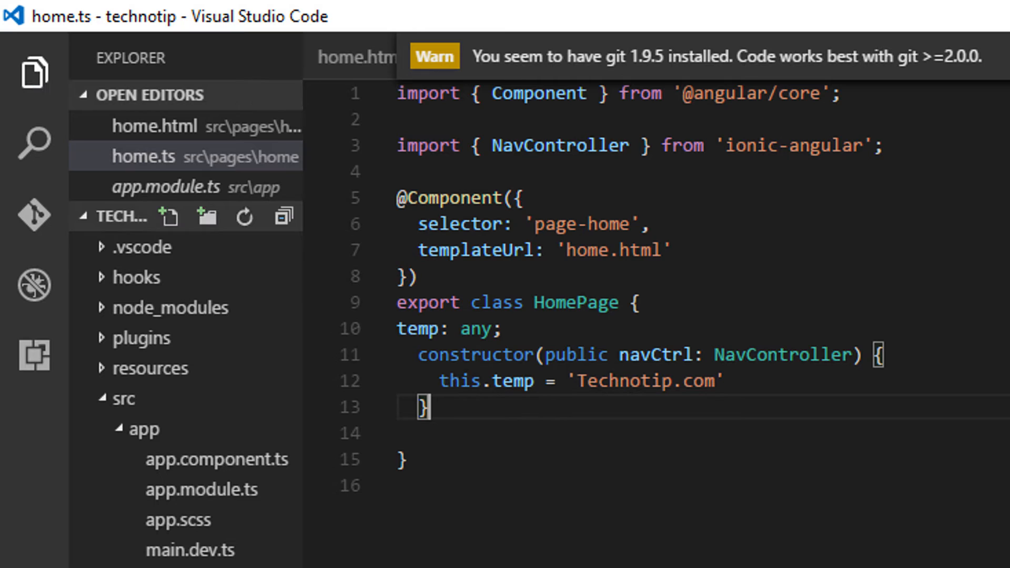
pyautogui.click(153, 127)
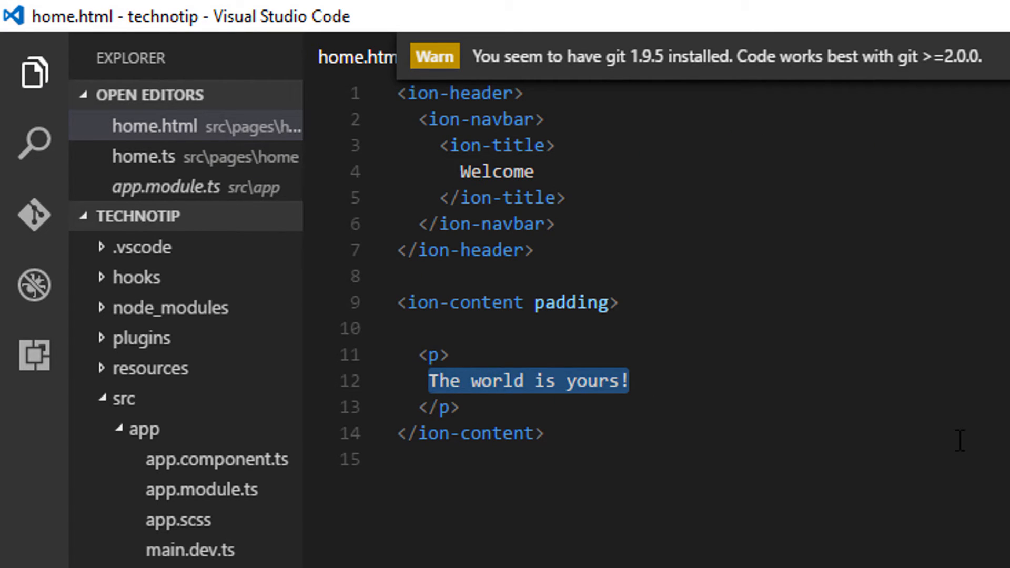
# - Replace the home.html paragraph text with {{temp}} and save home.ts
pyautogui.write('{{}}')
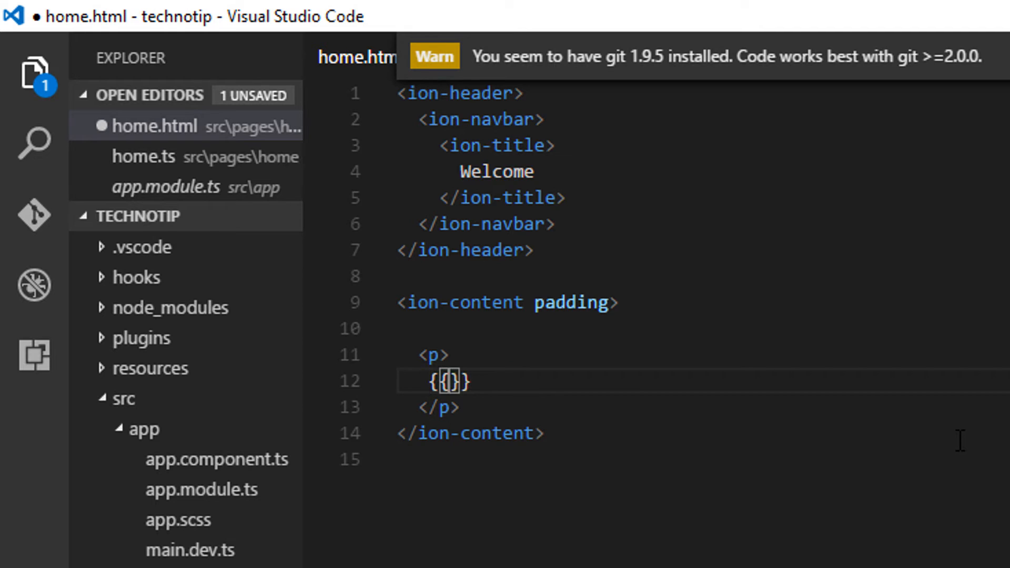
pyautogui.write('temp')
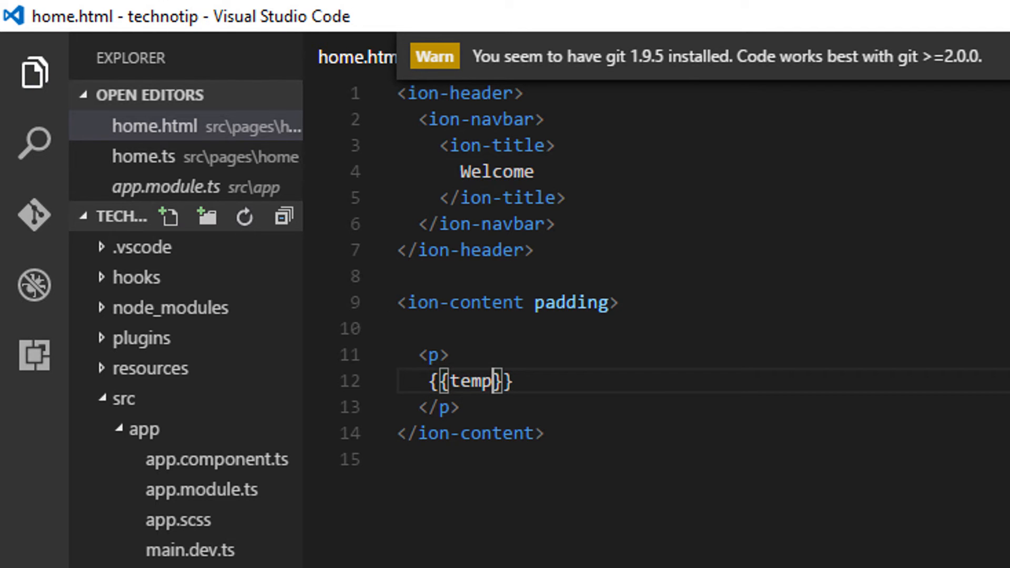
pyautogui.click(143, 156)
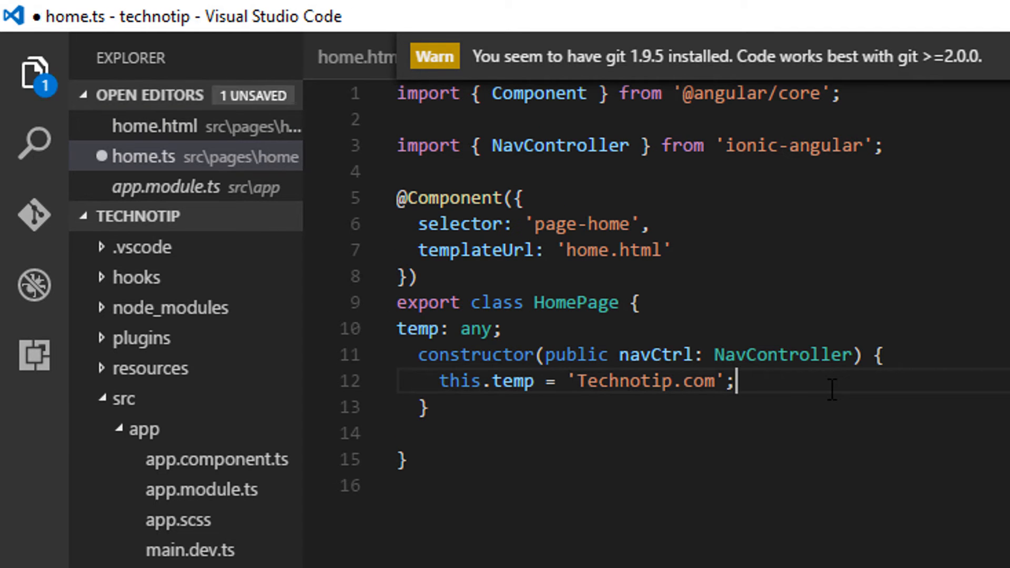
pyautogui.press('ctrl+s')
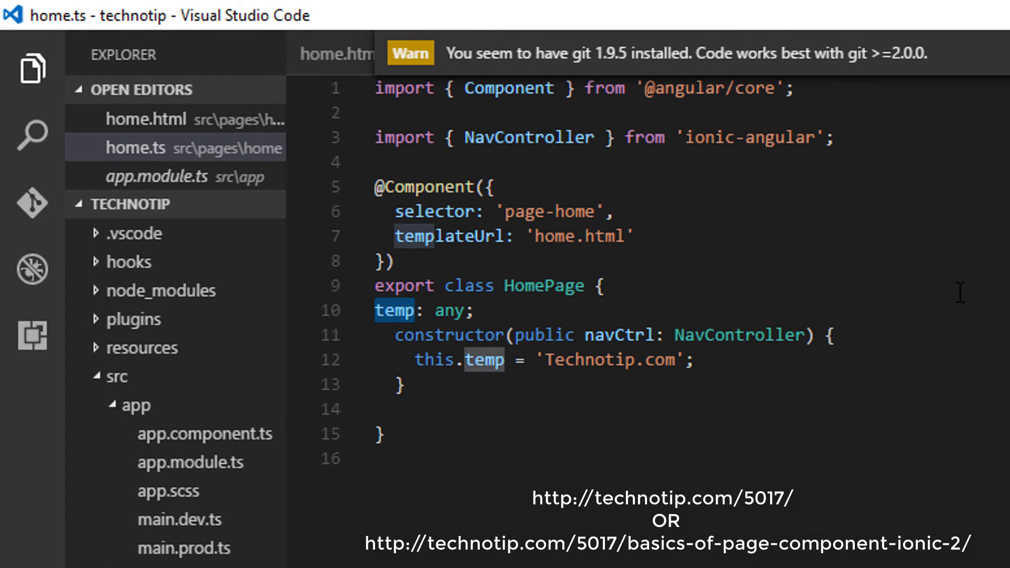
# - Assign this.companies an array of five name/code objects, Microsoft through IBM
pyautogui.write('companies')
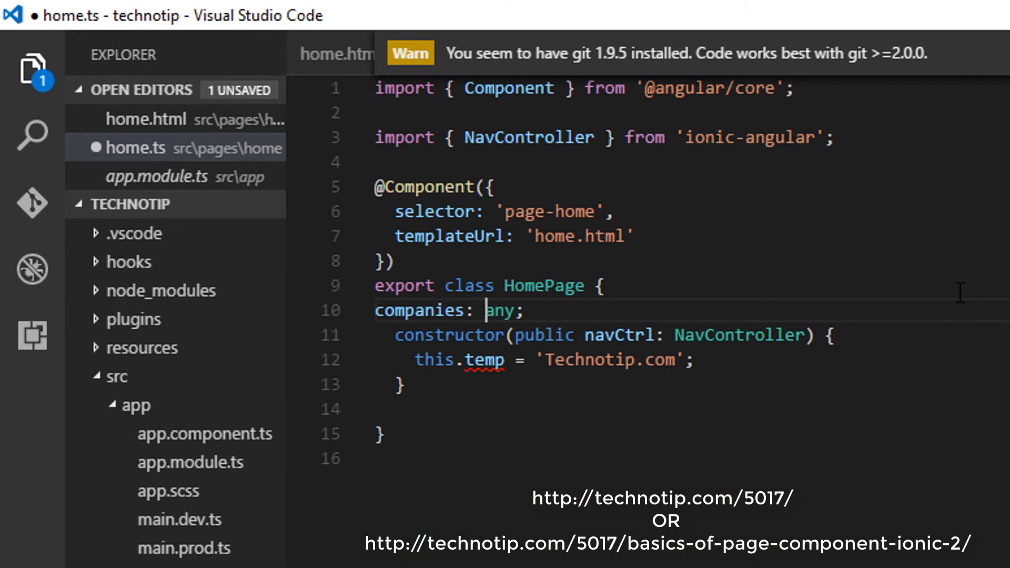
pyautogui.doubleClick(502, 310)
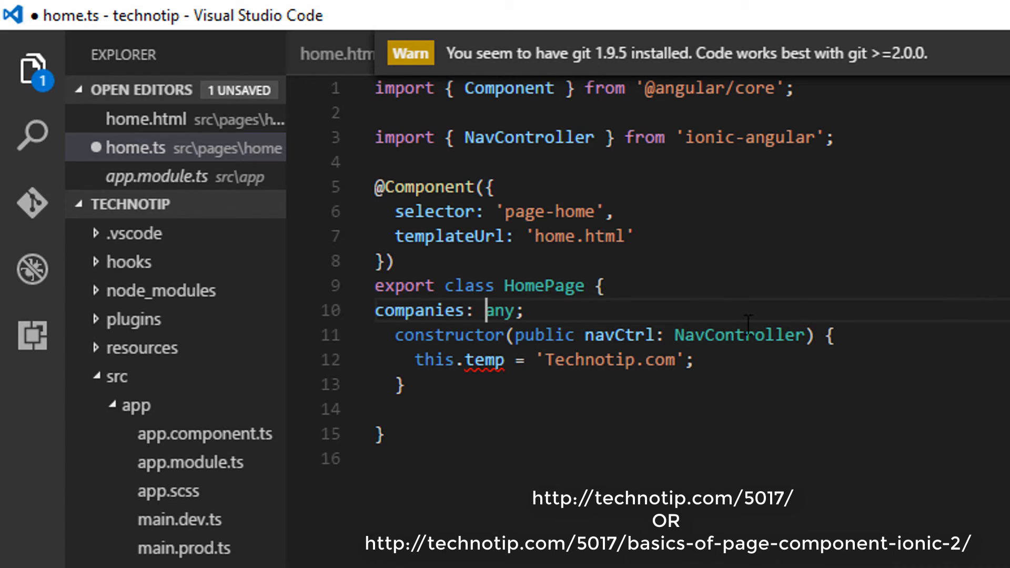
pyautogui.doubleClick(484, 359)
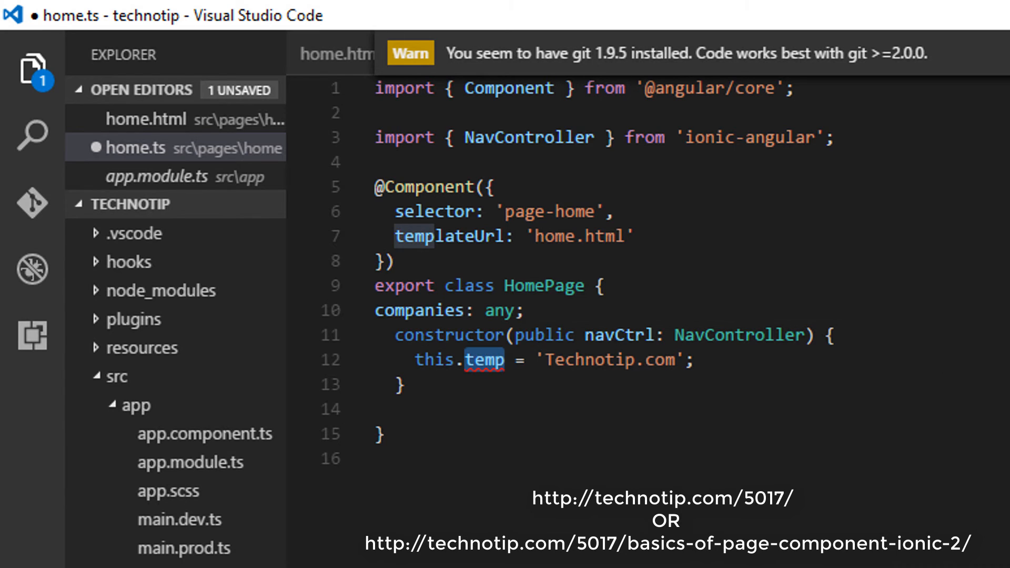
pyautogui.write('companies')
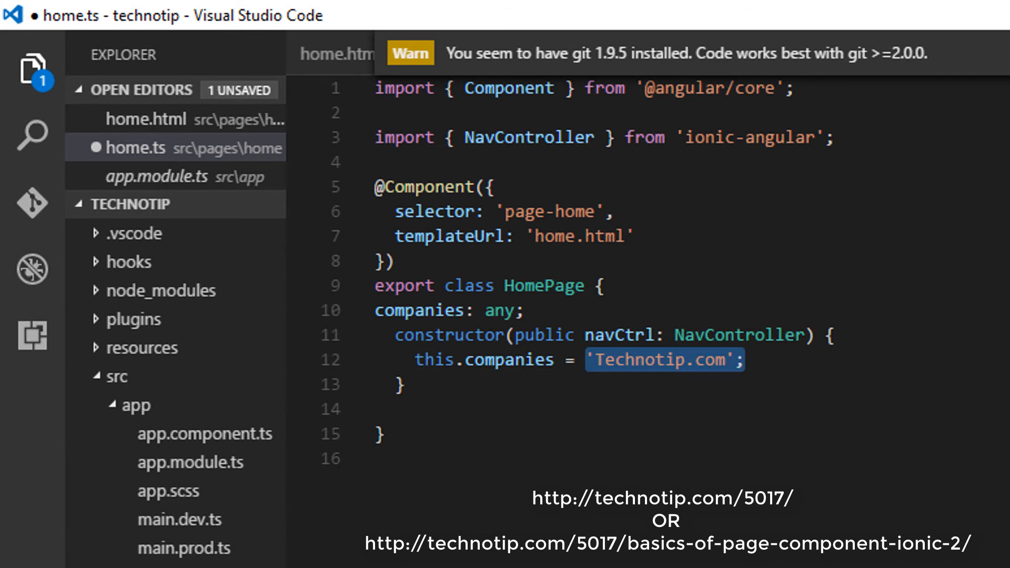
pyautogui.write('[]')
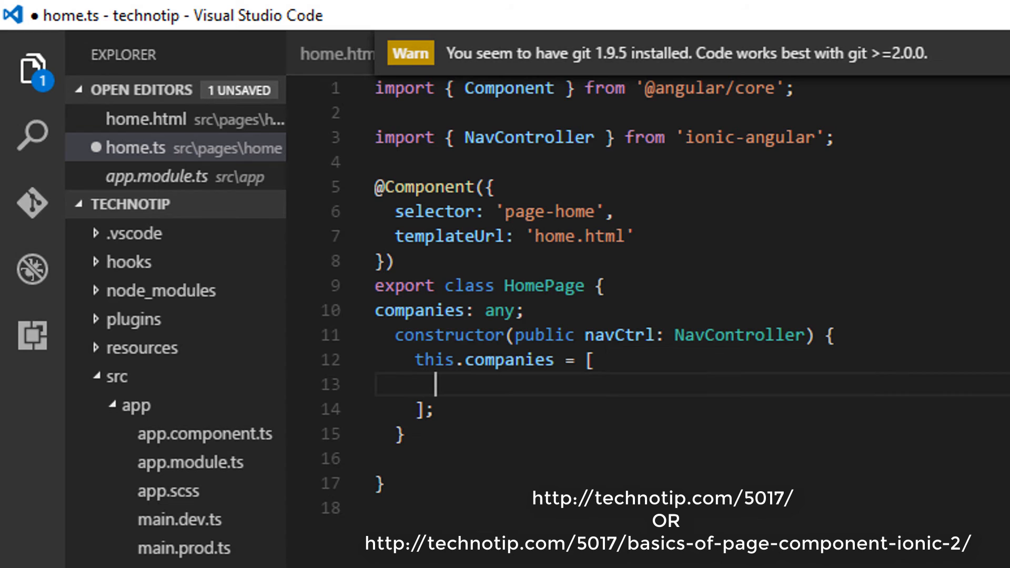
pyautogui.write("{'")
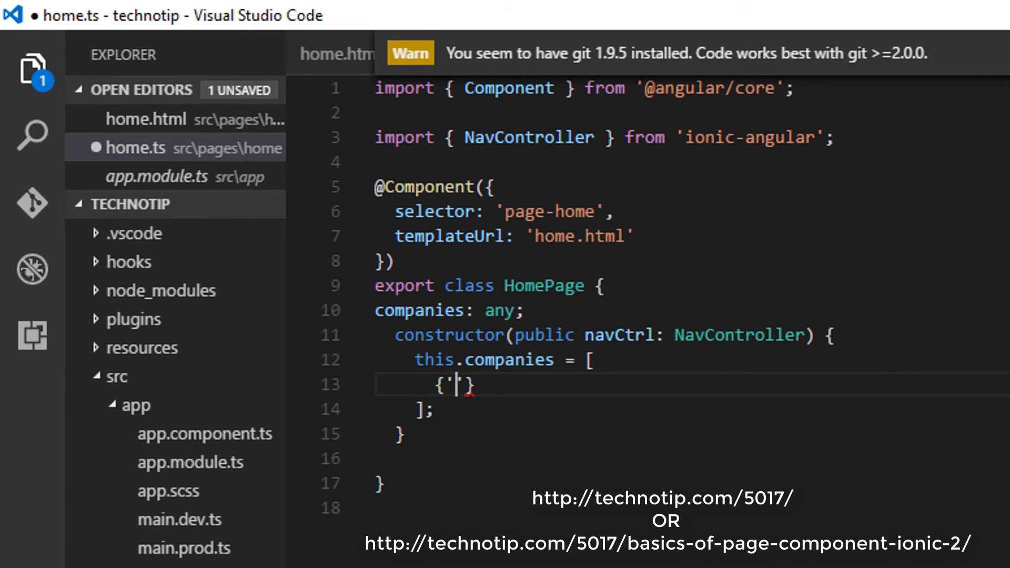
pyautogui.write('name:')
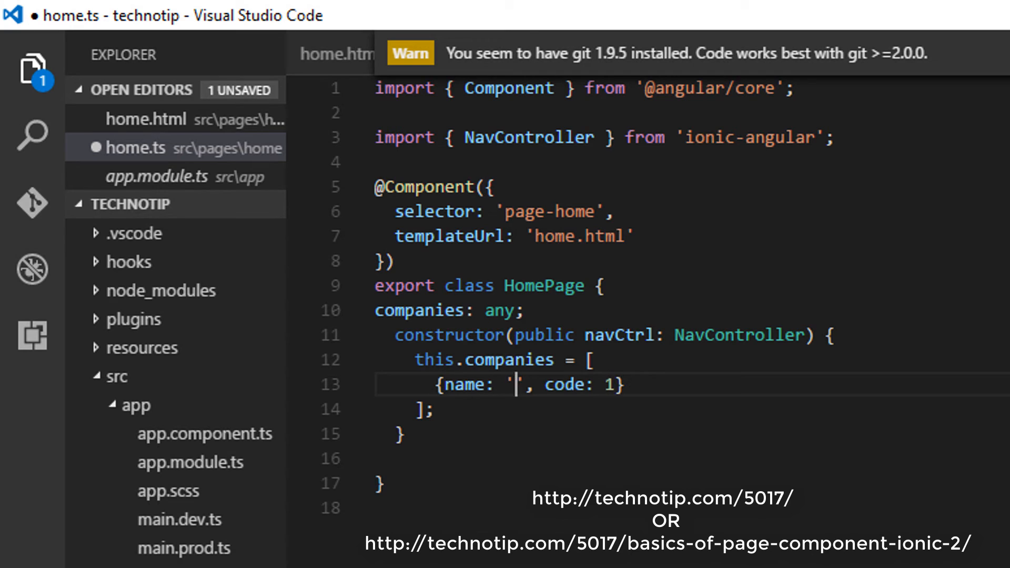
pyautogui.write('Microsoft')
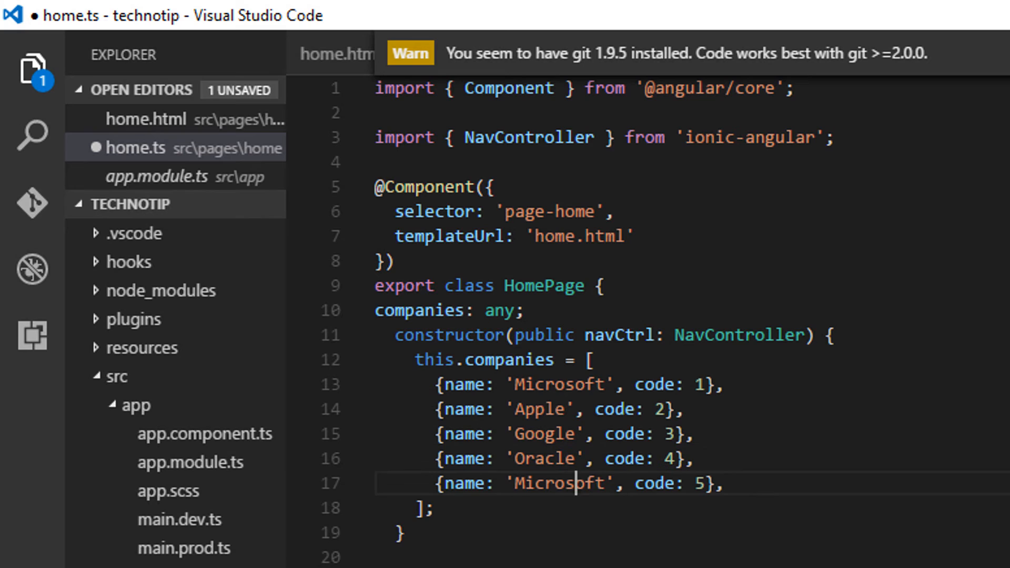
pyautogui.write('IBM')
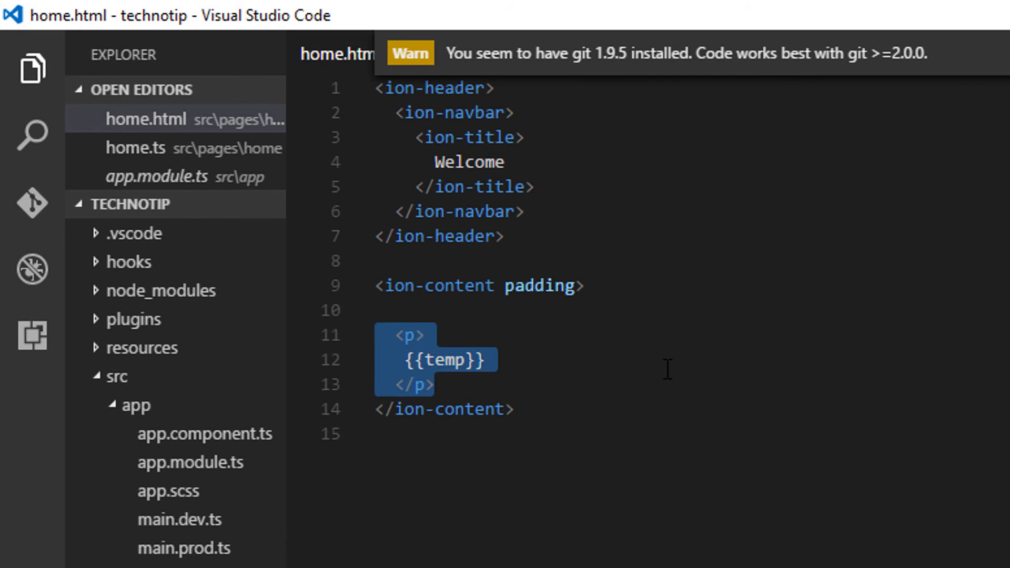
# - Add an <ion-list> element to home.html in place of the temp paragraph
pyautogui.write('<ion')
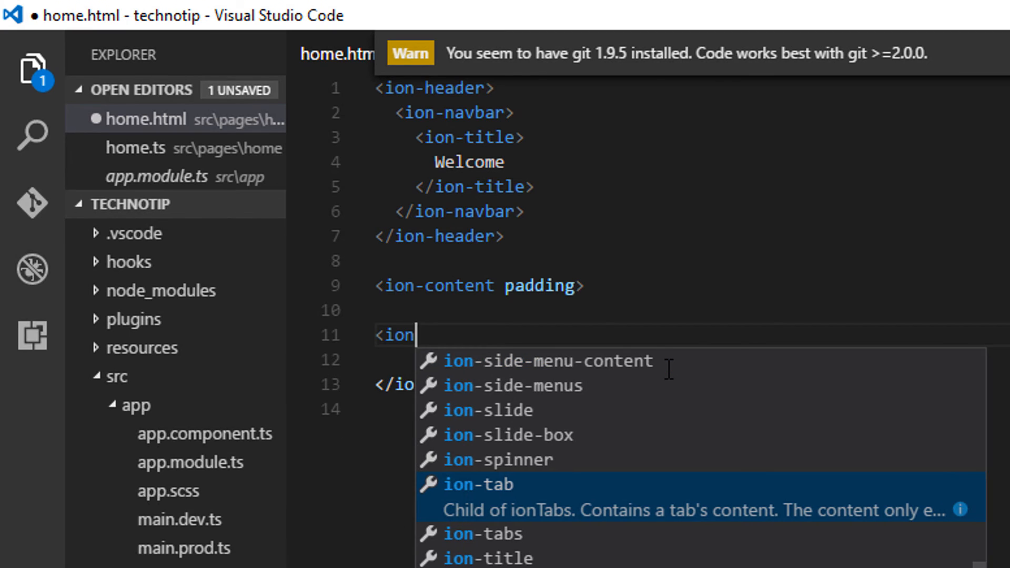
pyautogui.write('l')
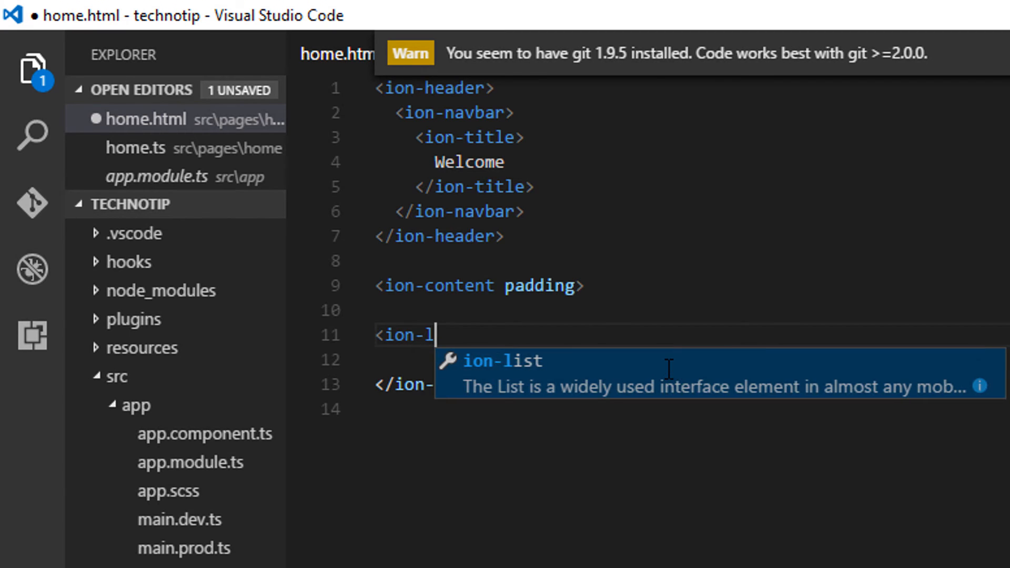
pyautogui.press('Tab')
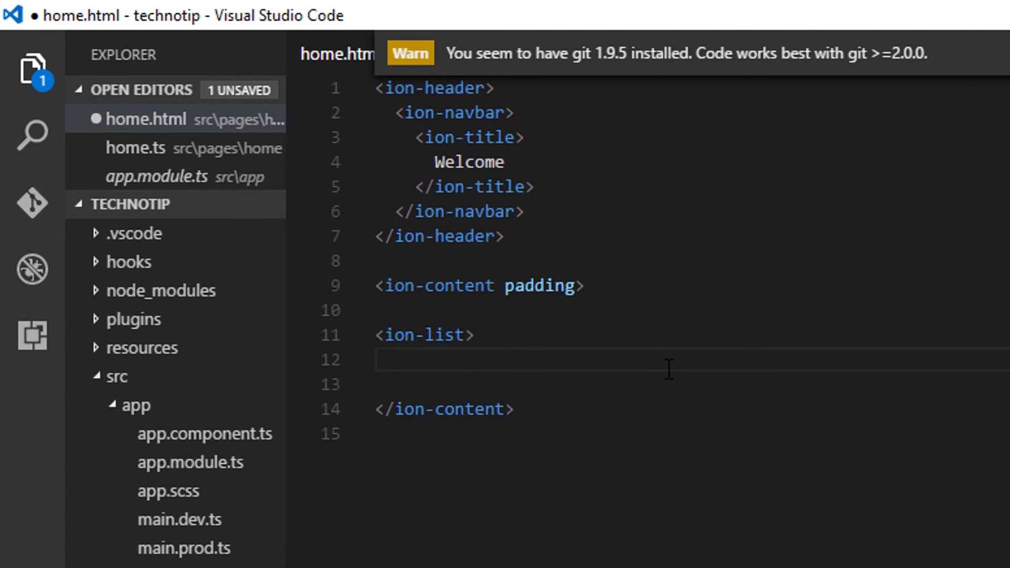
pyautogui.write('</ion-list>')
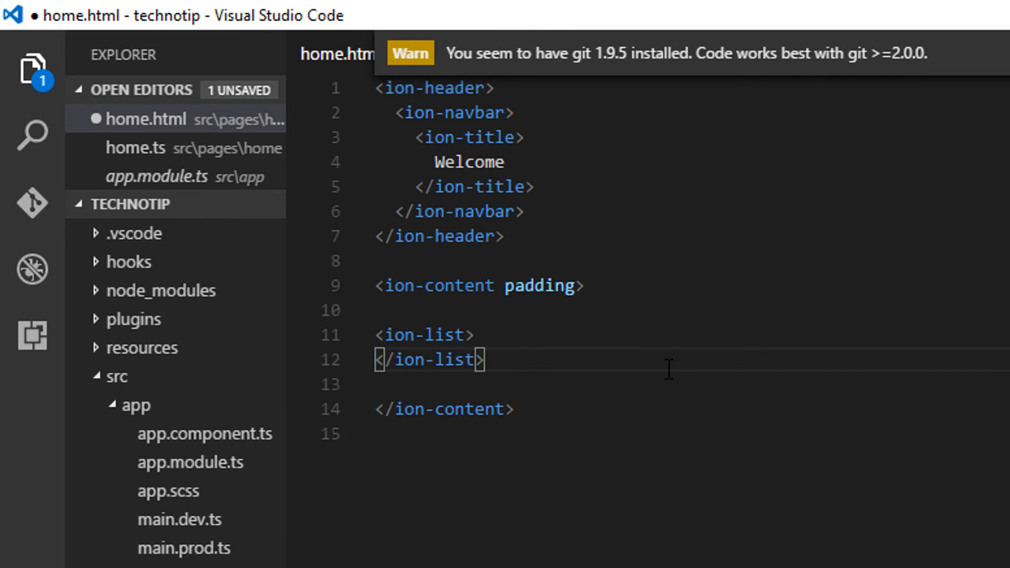
# - Add an ion-item with *ngFor="let company of companies" and start interpolating company inside it
pyautogui.write('<ion-item')
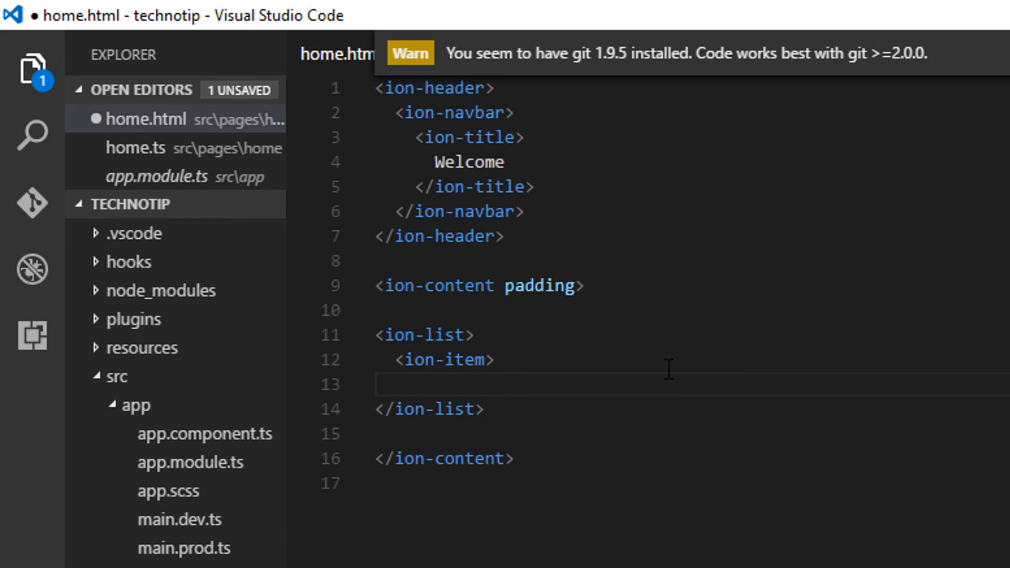
pyautogui.write('>')
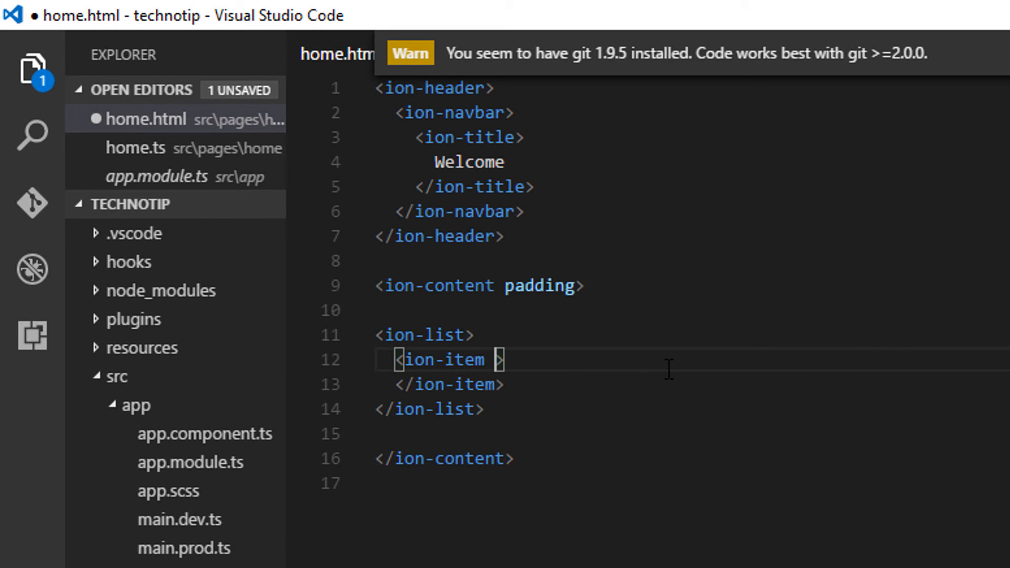
pyautogui.write('*')
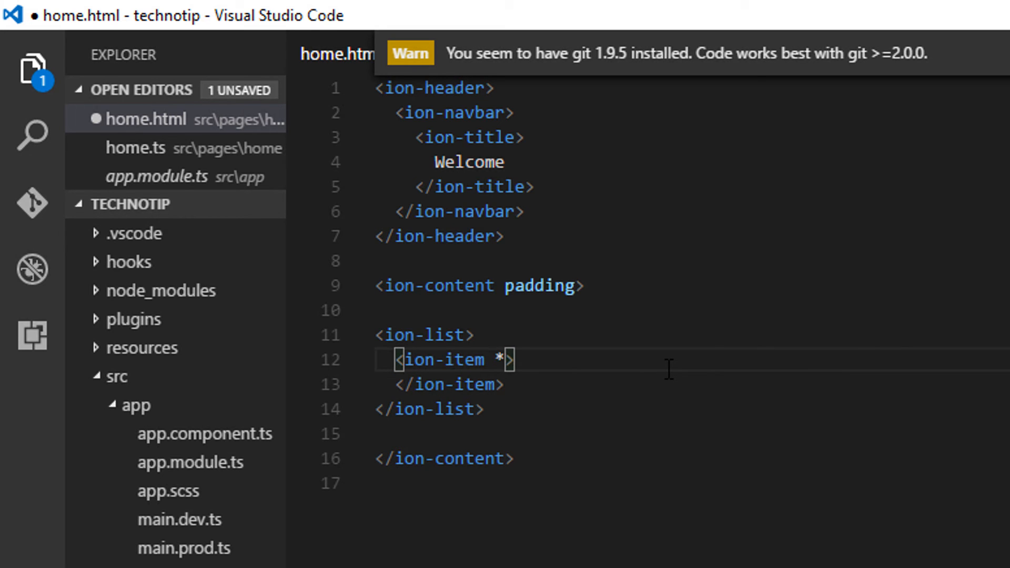
pyautogui.write('ngFor')
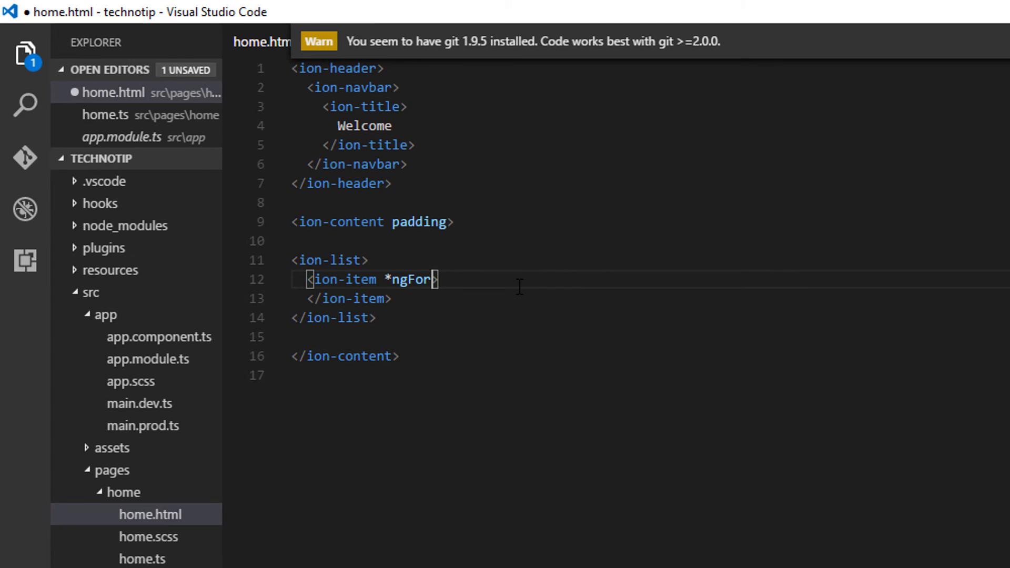
pyautogui.write('="1"')
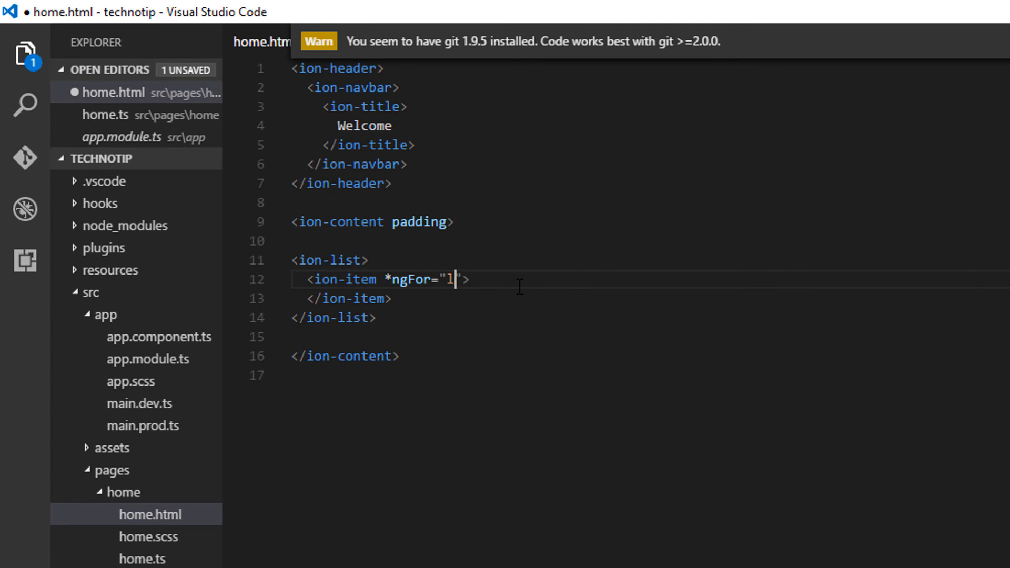
pyautogui.write('let')
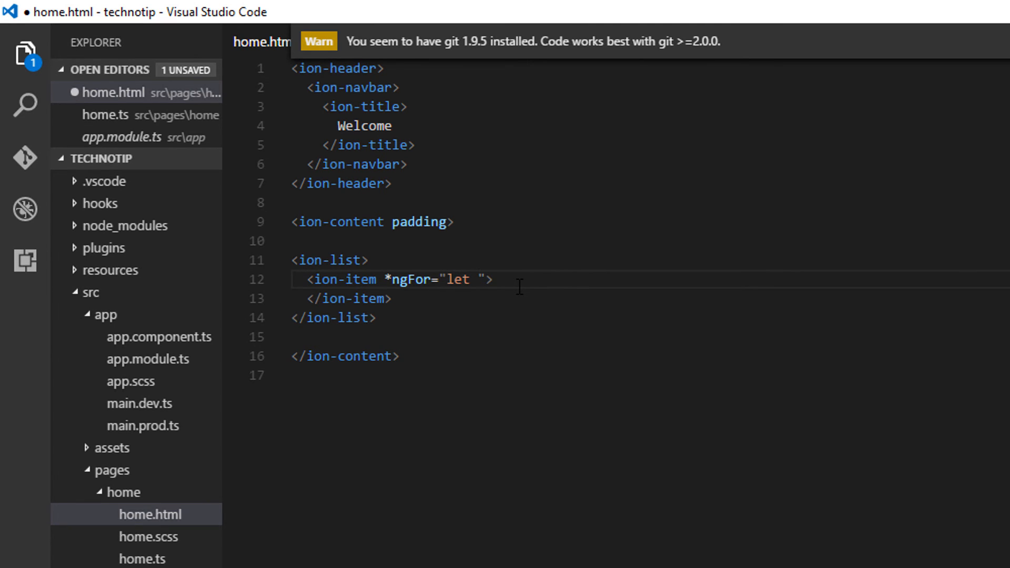
pyautogui.write('com')
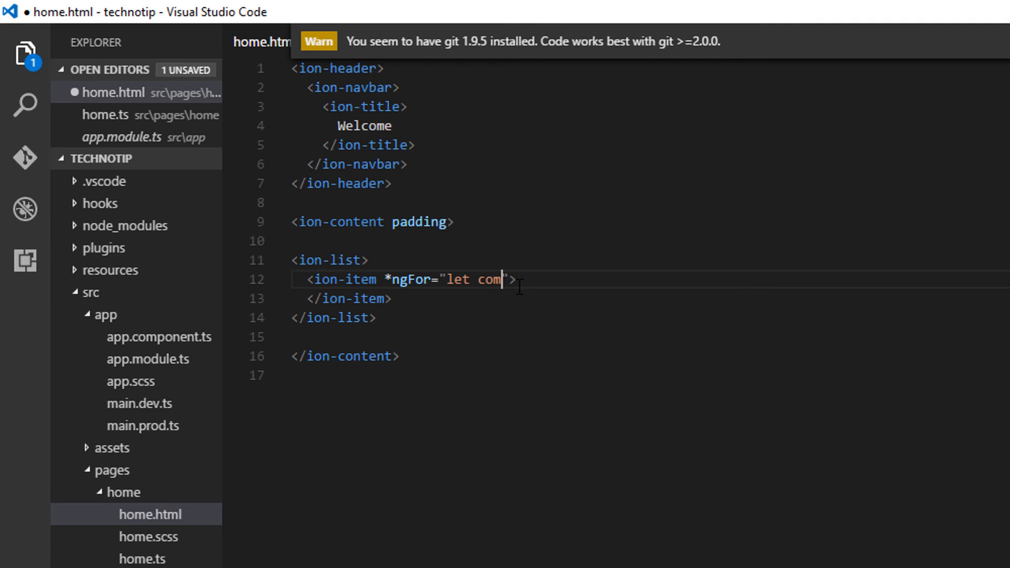
pyautogui.write('pany of')
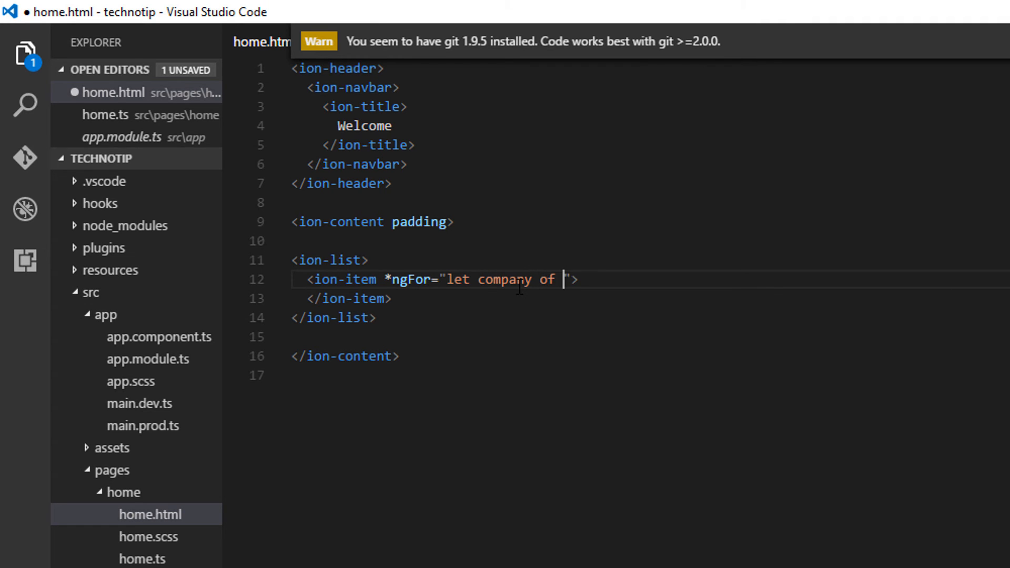
pyautogui.write('companies')
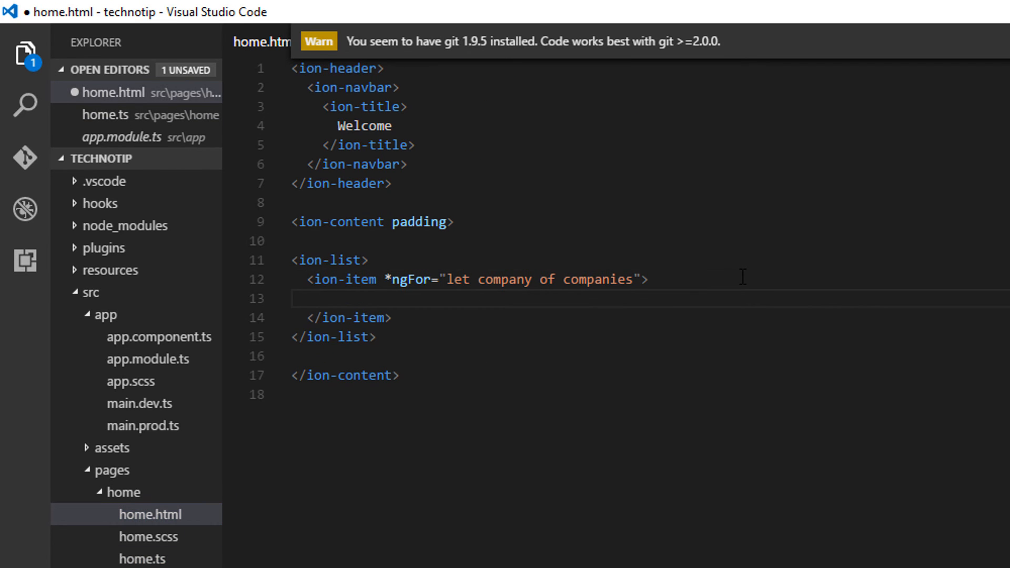
pyautogui.write('{{}}')
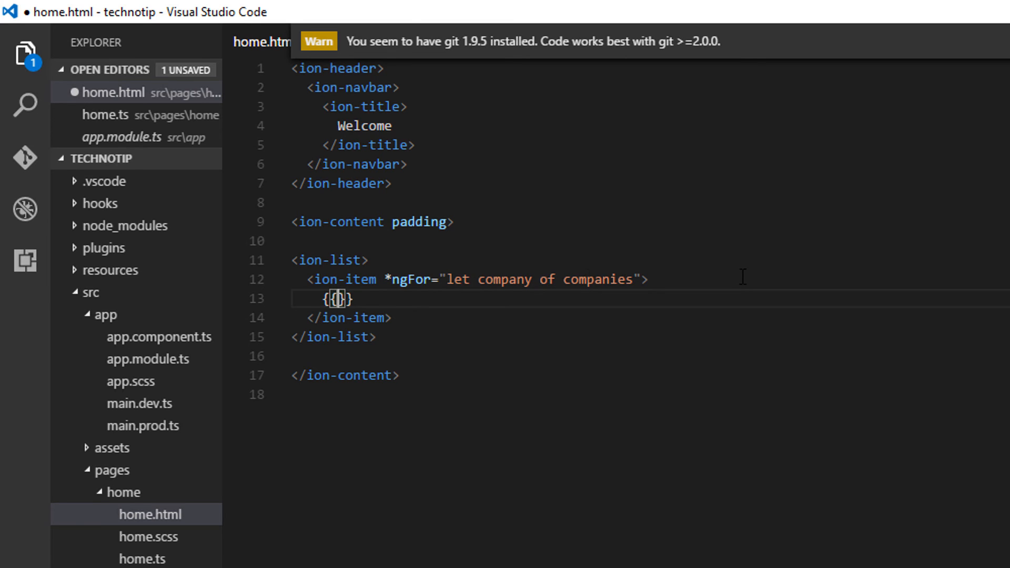
pyautogui.doubleClick(505, 279)
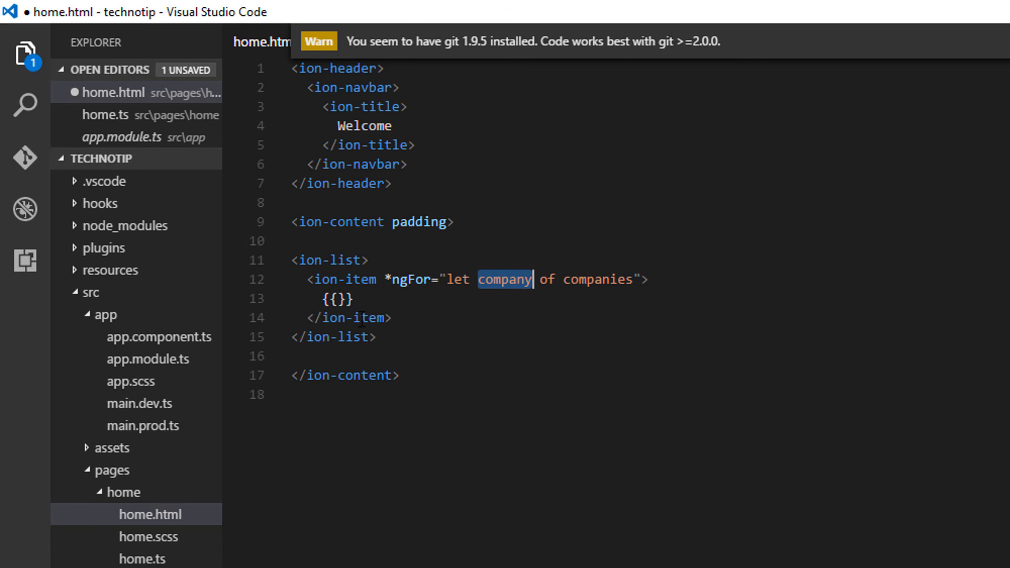
pyautogui.write('company.')
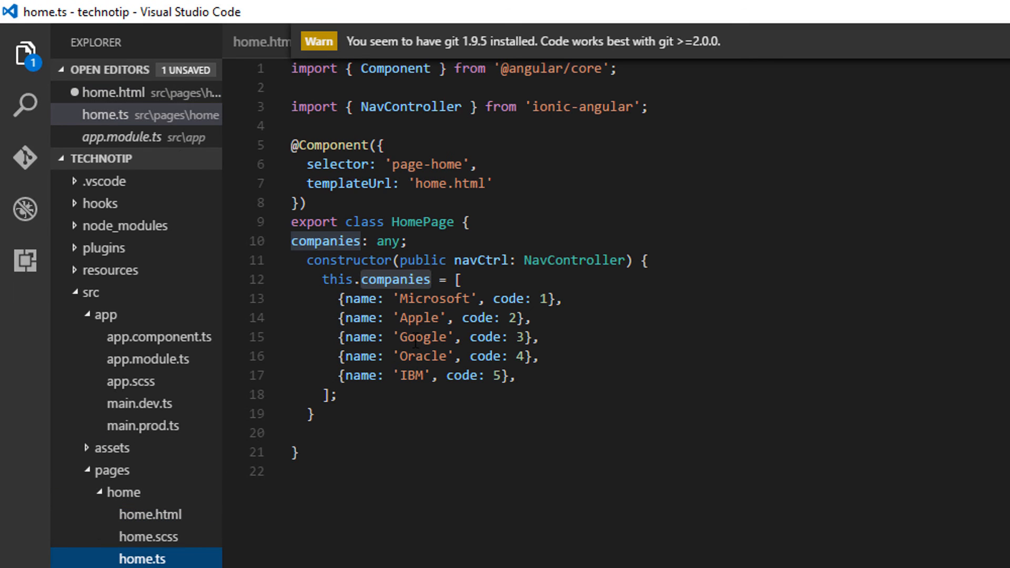
# - Complete the list item interpolation in home.html as {{company.name}}
pyautogui.doubleClick(361, 299)
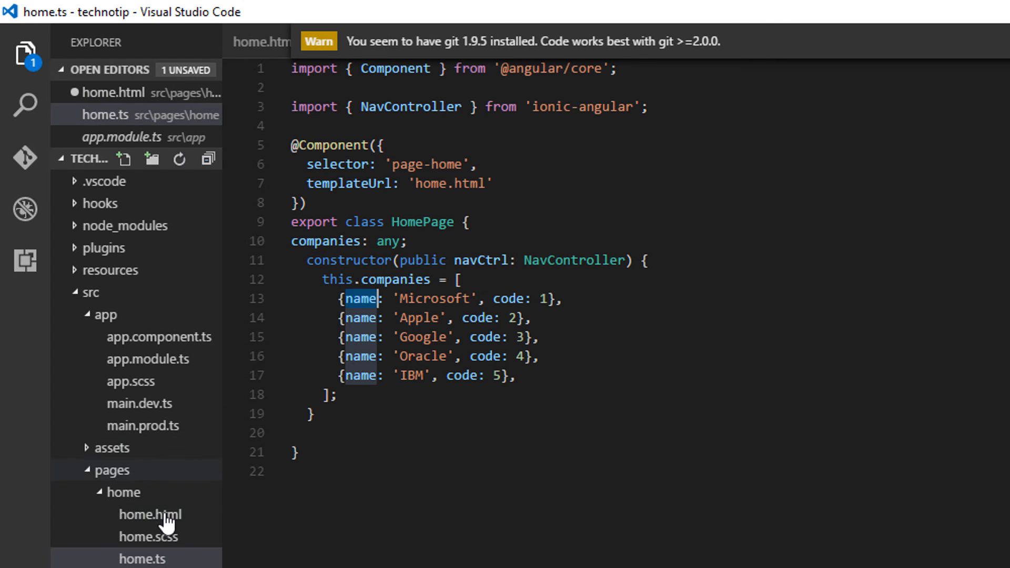
pyautogui.click(150, 514)
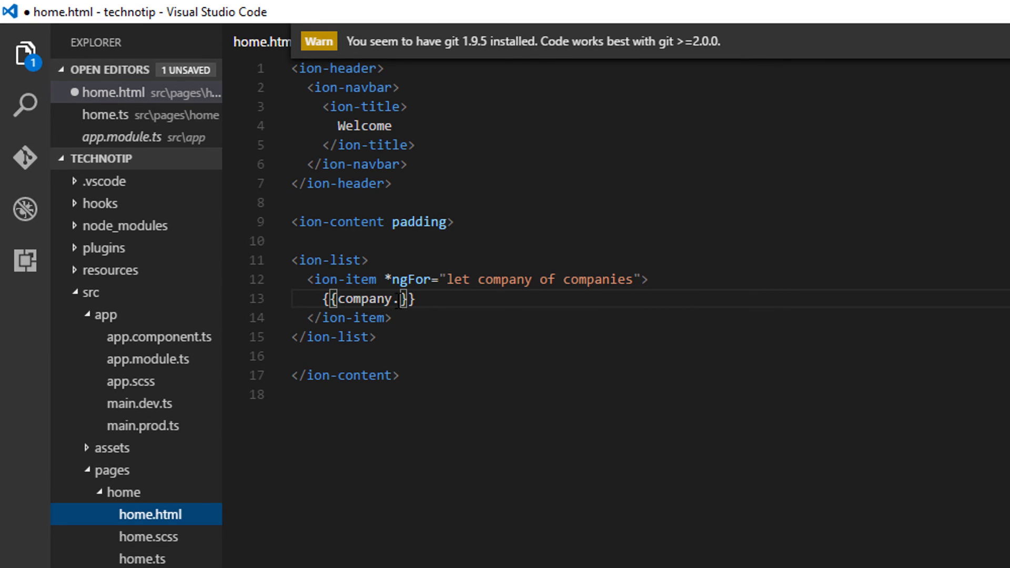
pyautogui.write('name')
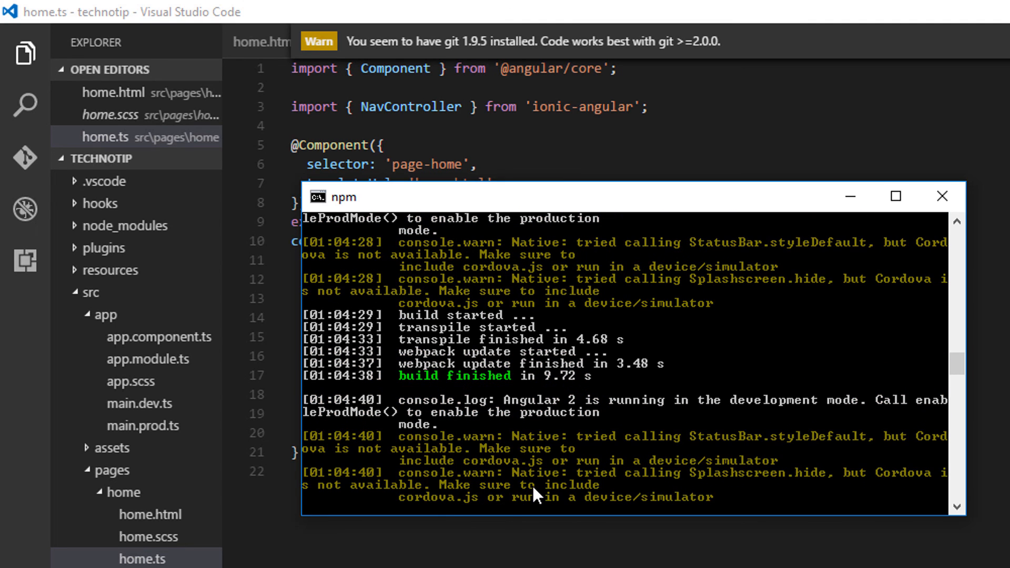
pyautogui.moveTo(849, 196)
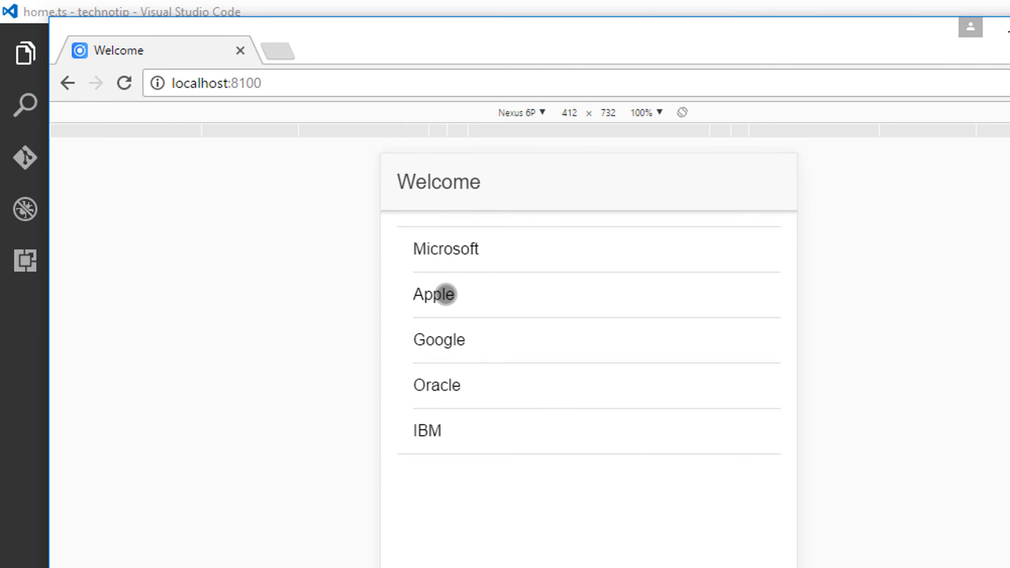
pyautogui.moveTo(441, 427)
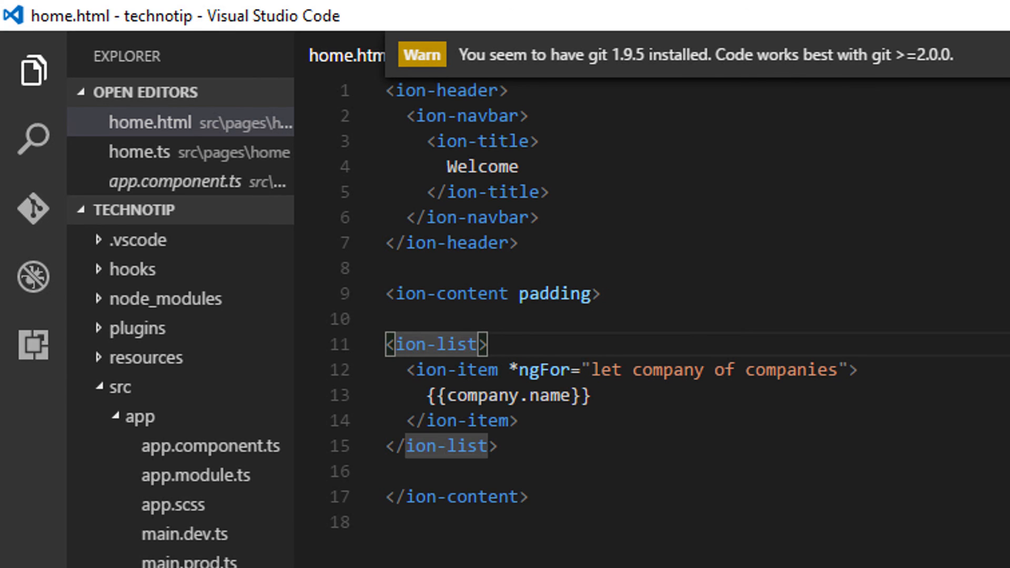
# - Add the no-lines attribute to the <ion-list> tag in home.html
pyautogui.write('no-l')
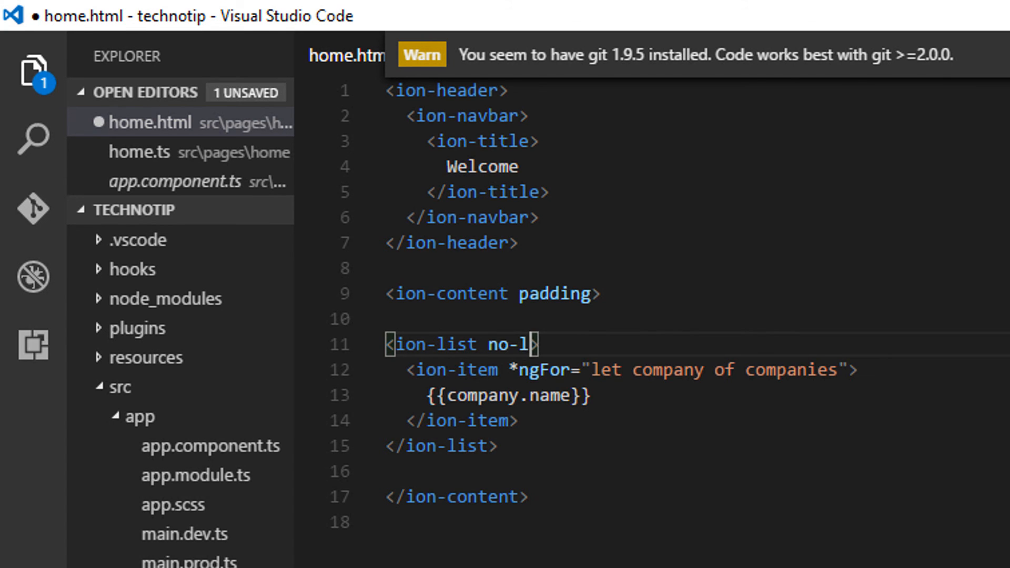
pyautogui.write('ines')
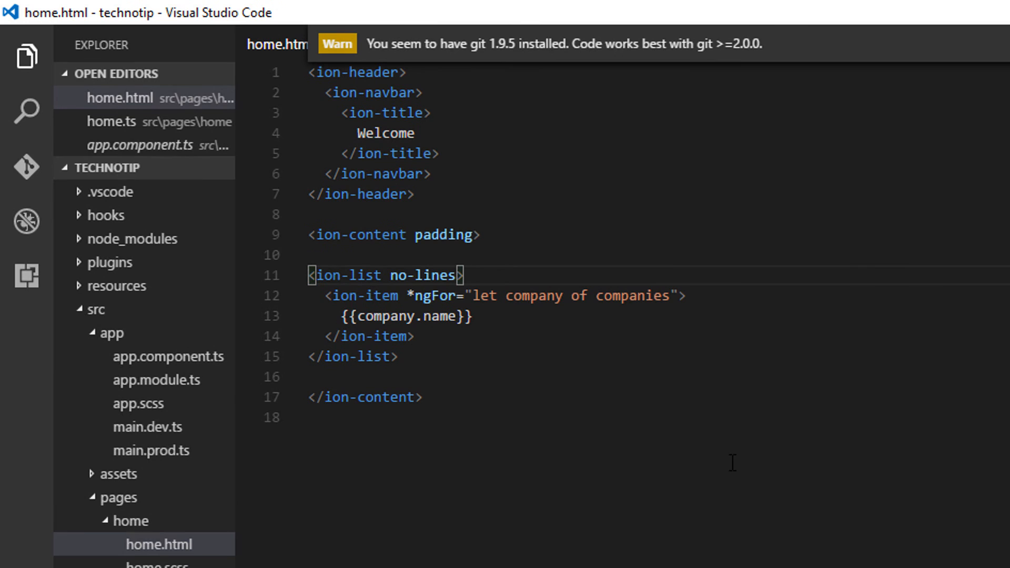